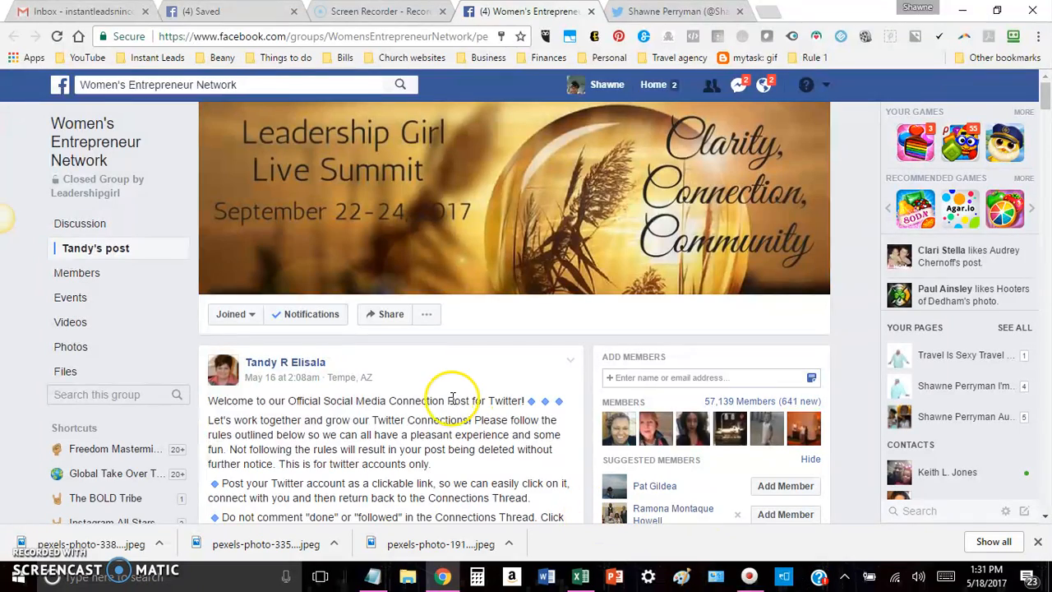
Scroll past the post's rules and image to the first comments sharing Twitter links.
scroll(down, 3)
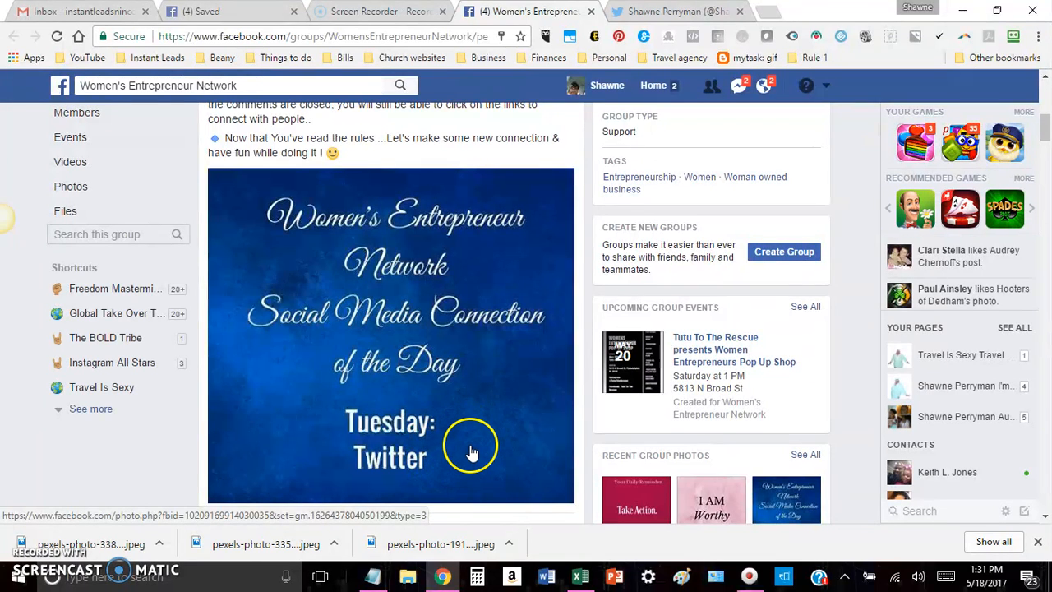
scroll(down, 3)
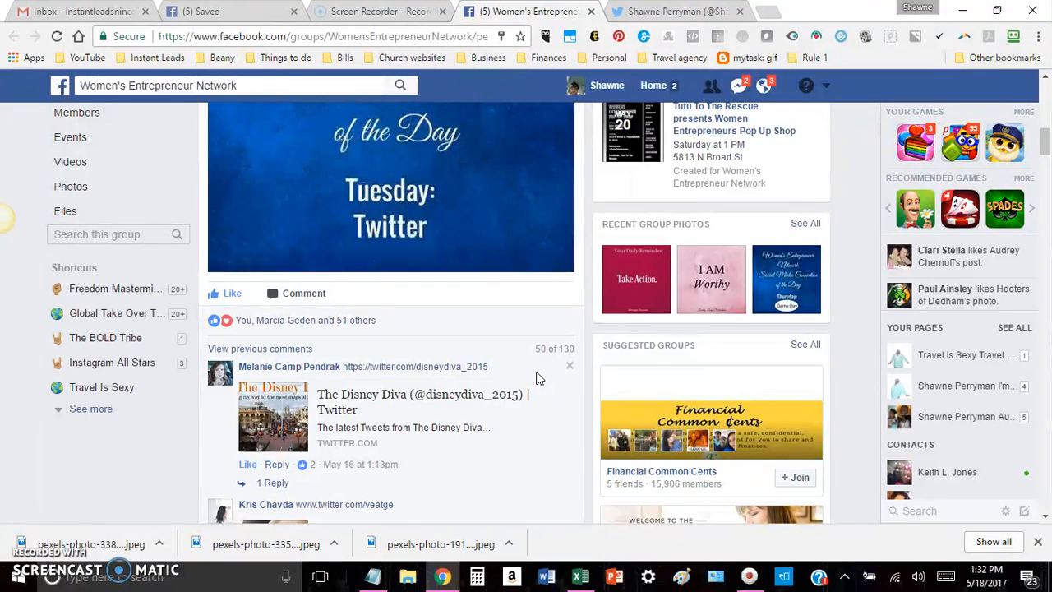
mouse_move(540, 374)
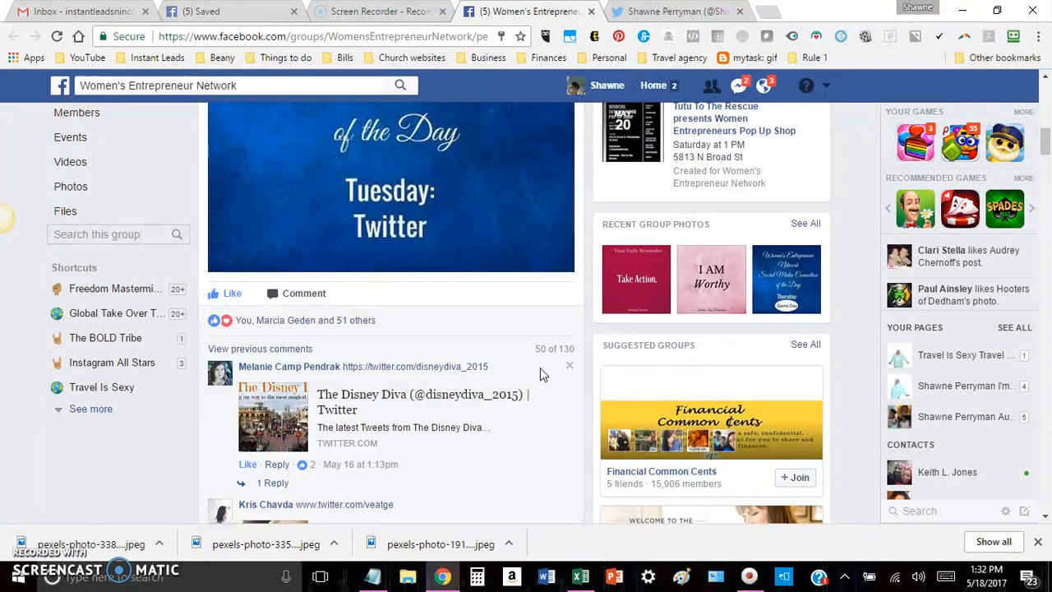
Scroll further down the comment thread until your own shared Twitter link appears.
scroll(down, 3)
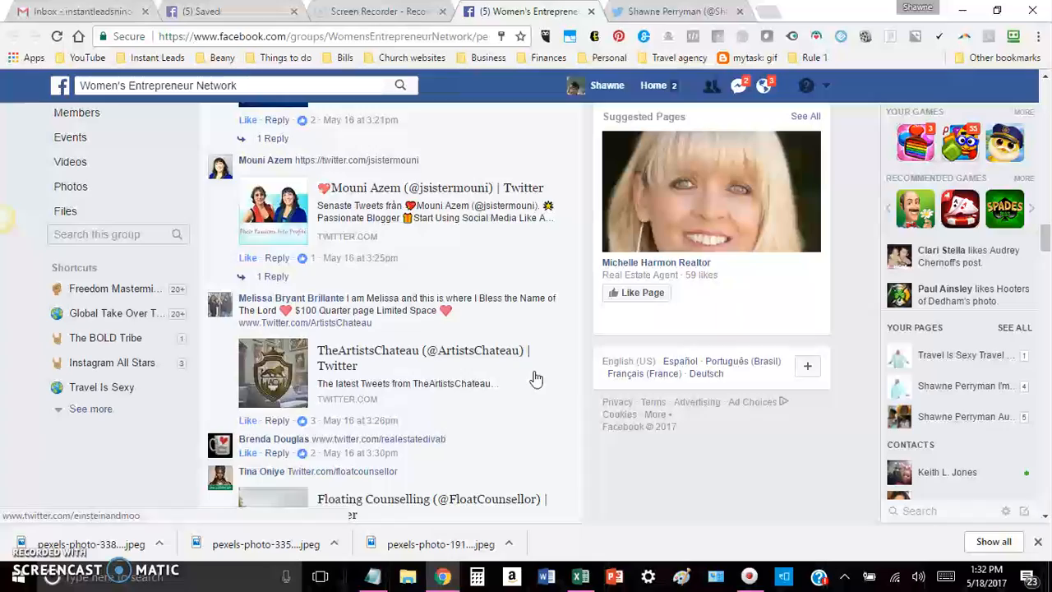
scroll(down, 3)
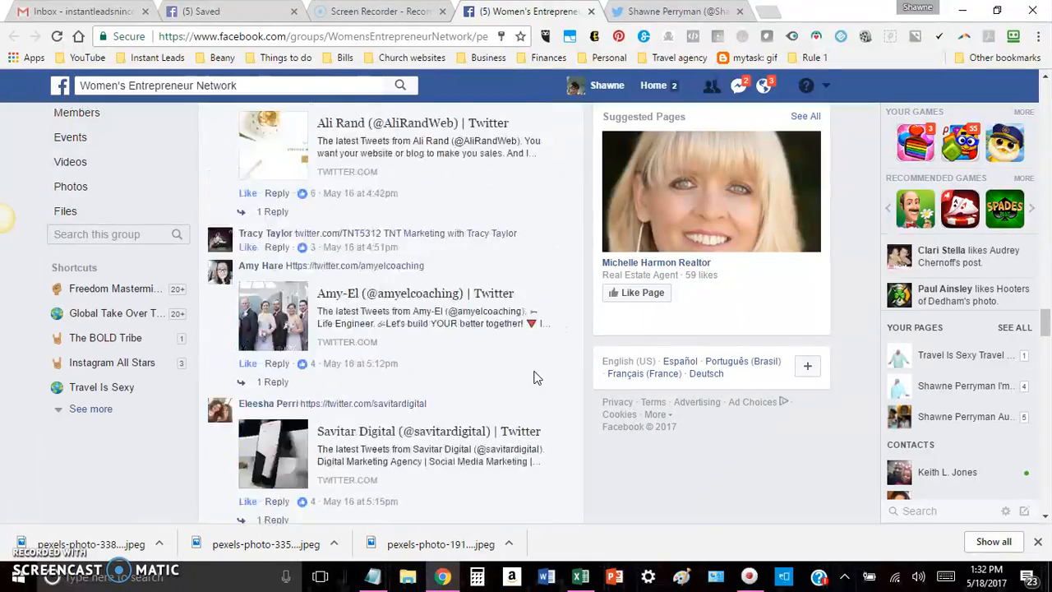
scroll(down, 3)
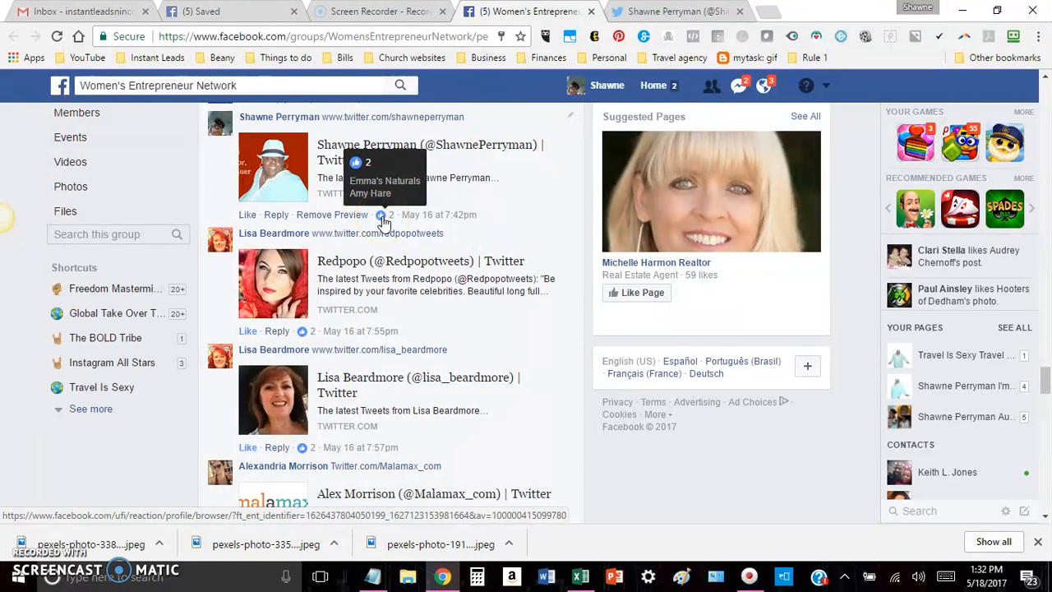
mouse_move(542, 354)
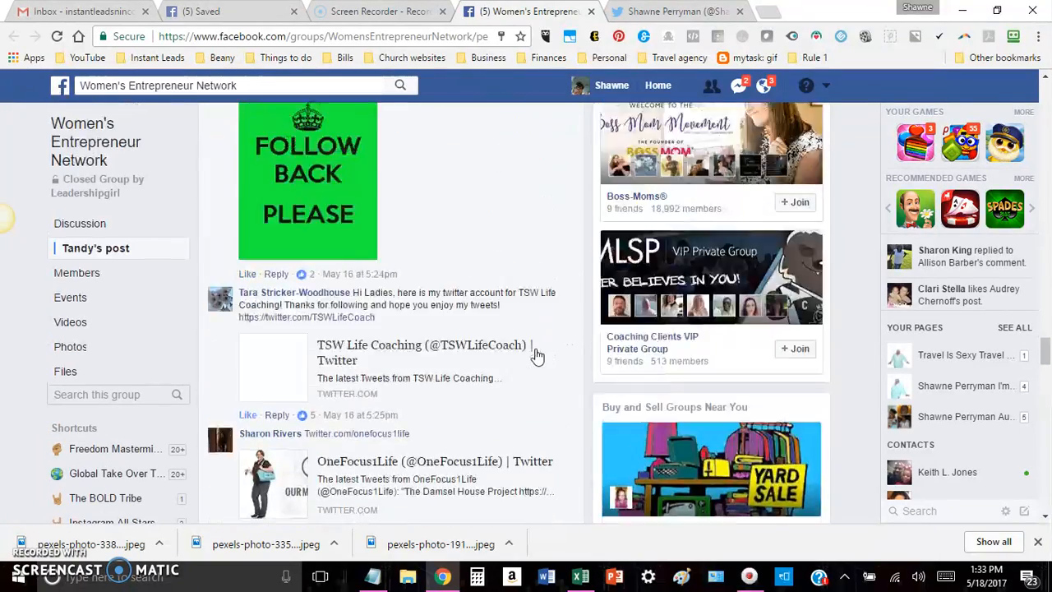
Scroll through to the newest Twitter profile link comments, posted hours ago.
scroll(down, 3)
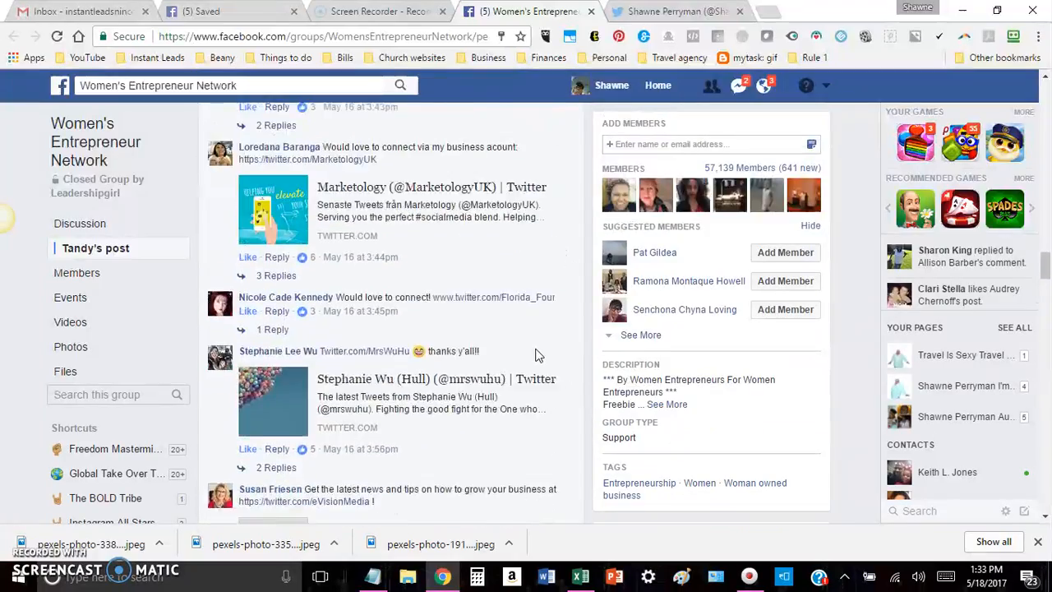
scroll(down, 3)
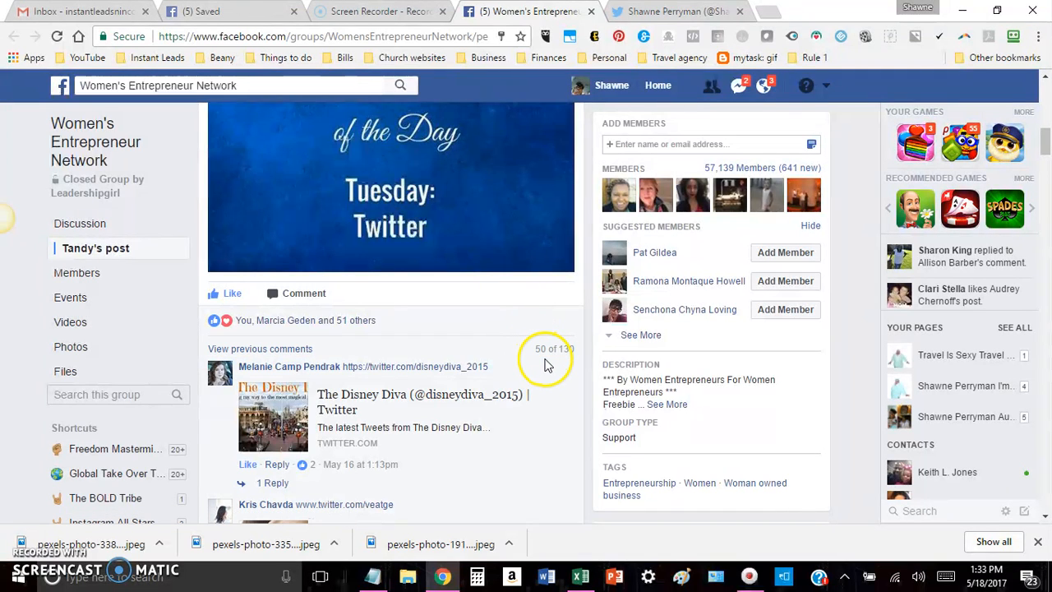
scroll(down, 3)
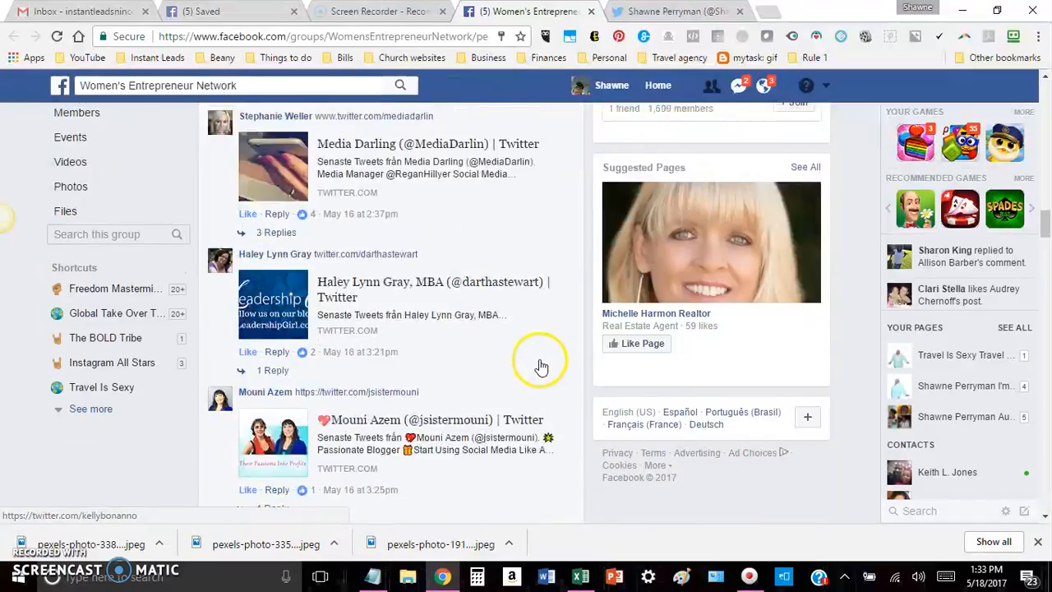
scroll(down, 3)
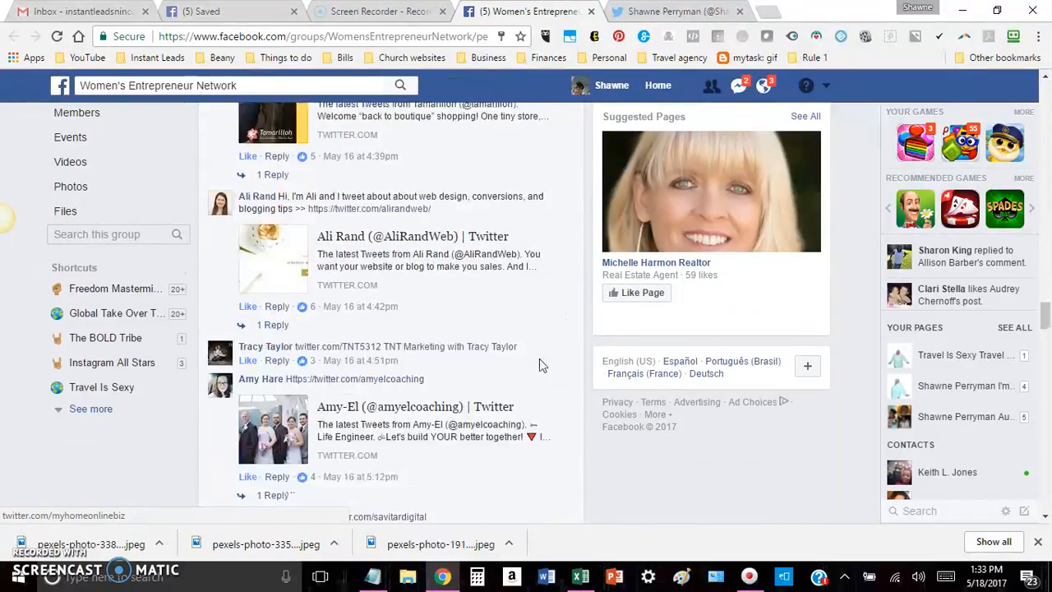
scroll(down, 3)
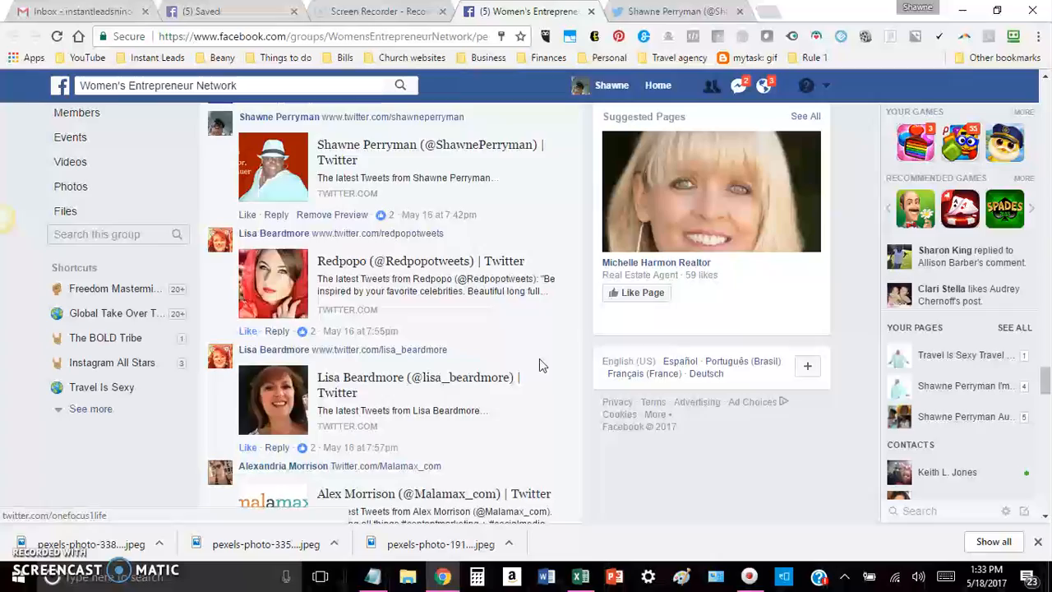
scroll(down, 3)
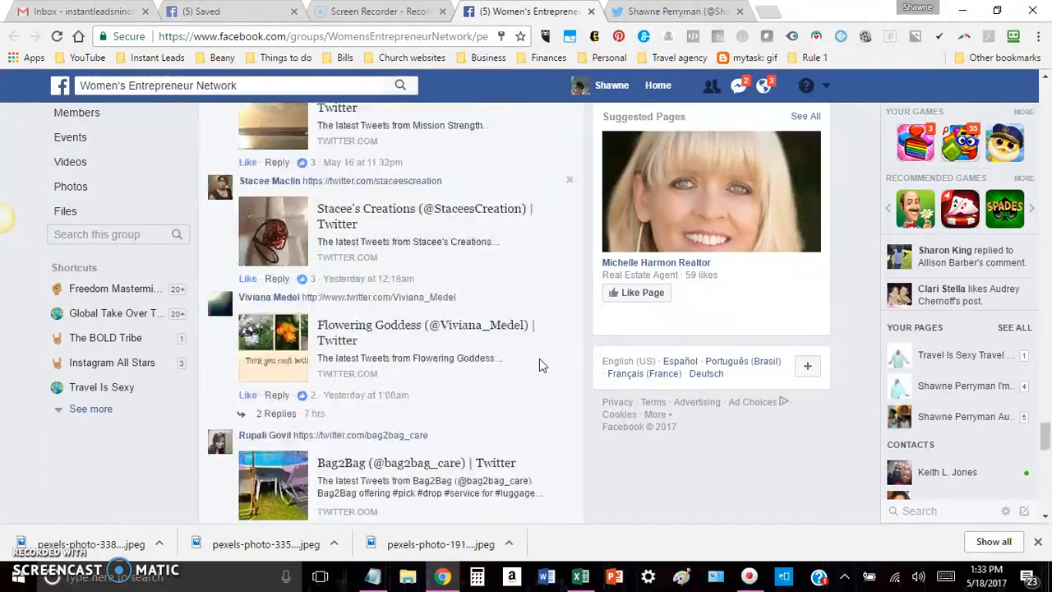
scroll(down, 3)
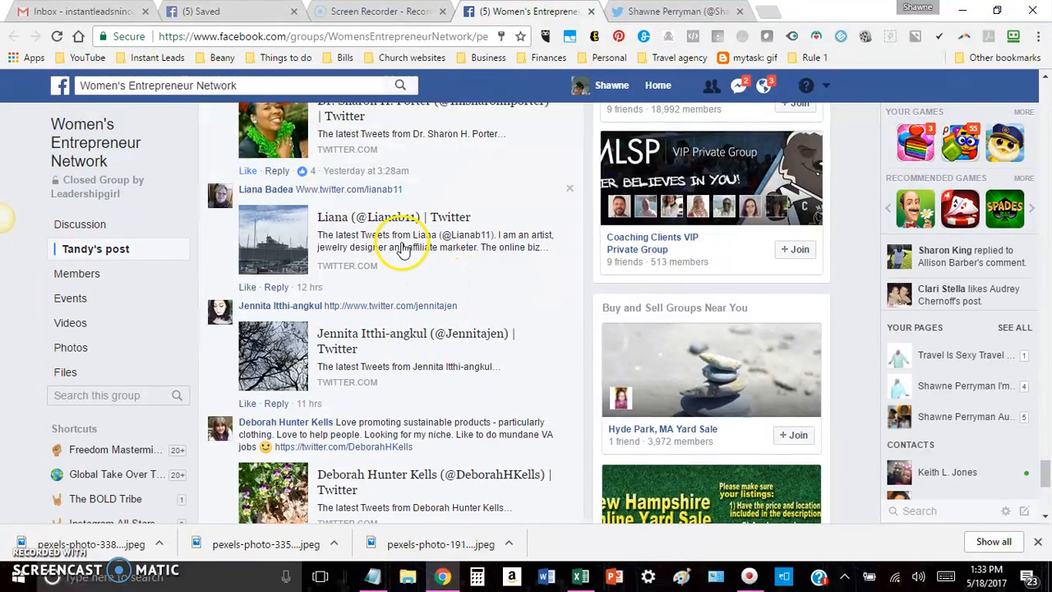
mouse_move(341, 197)
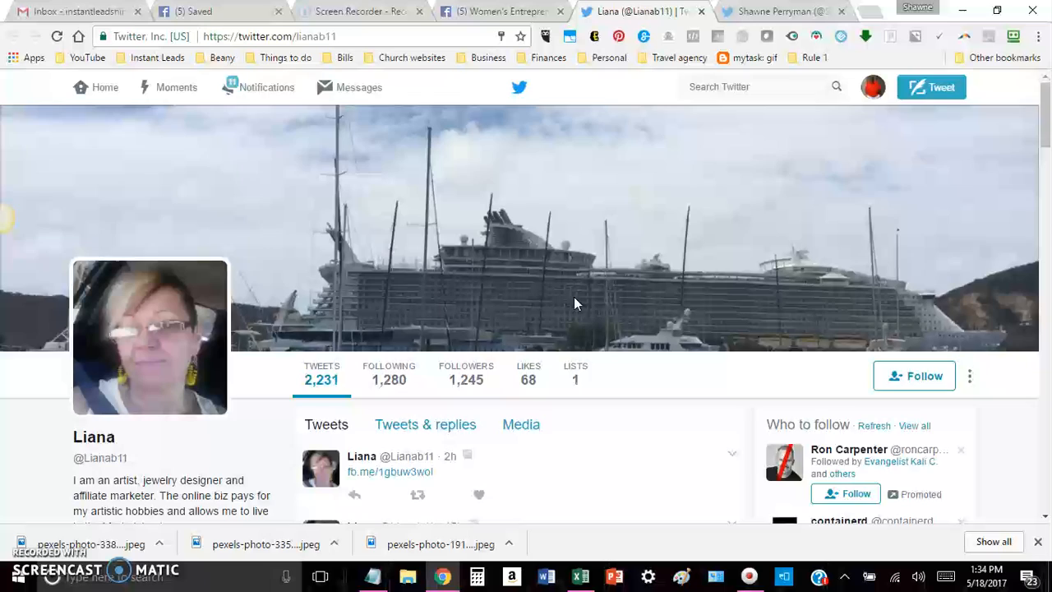
Look over Liana's Twitter profile and follow her account.
scroll(down, 3)
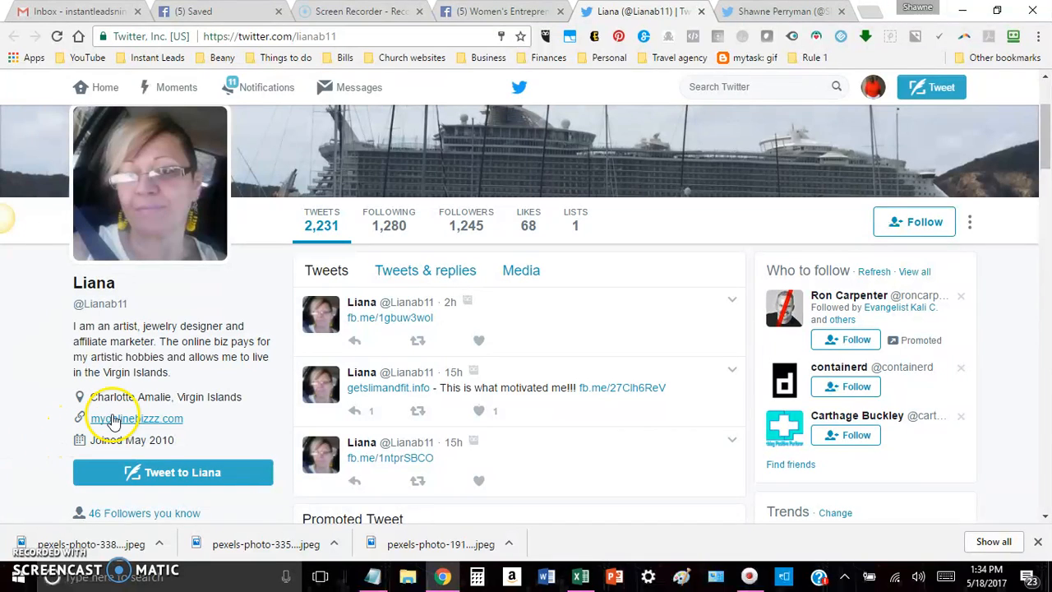
scroll(down, 3)
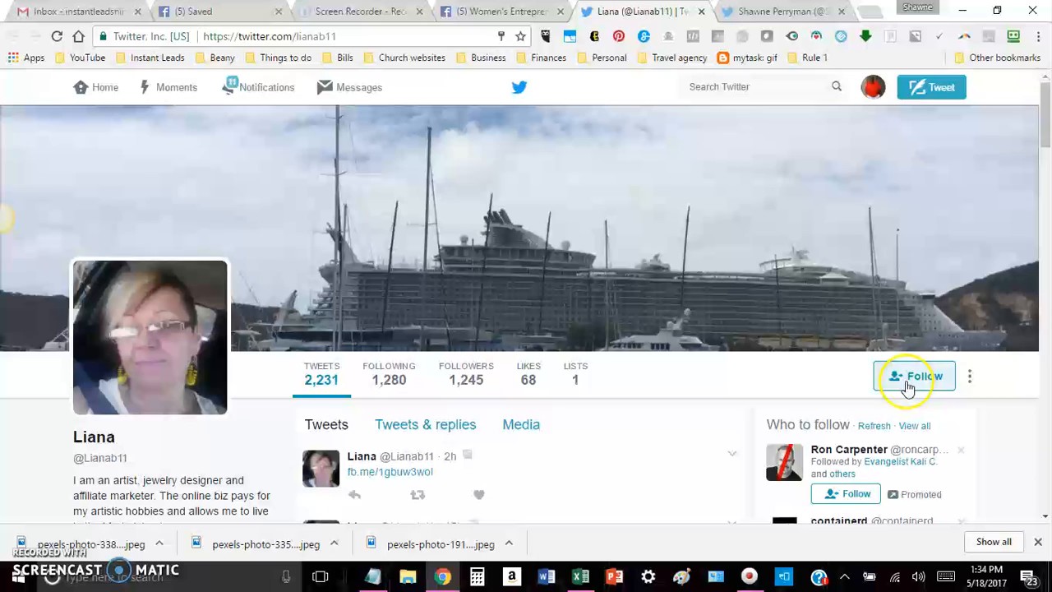
click(914, 375)
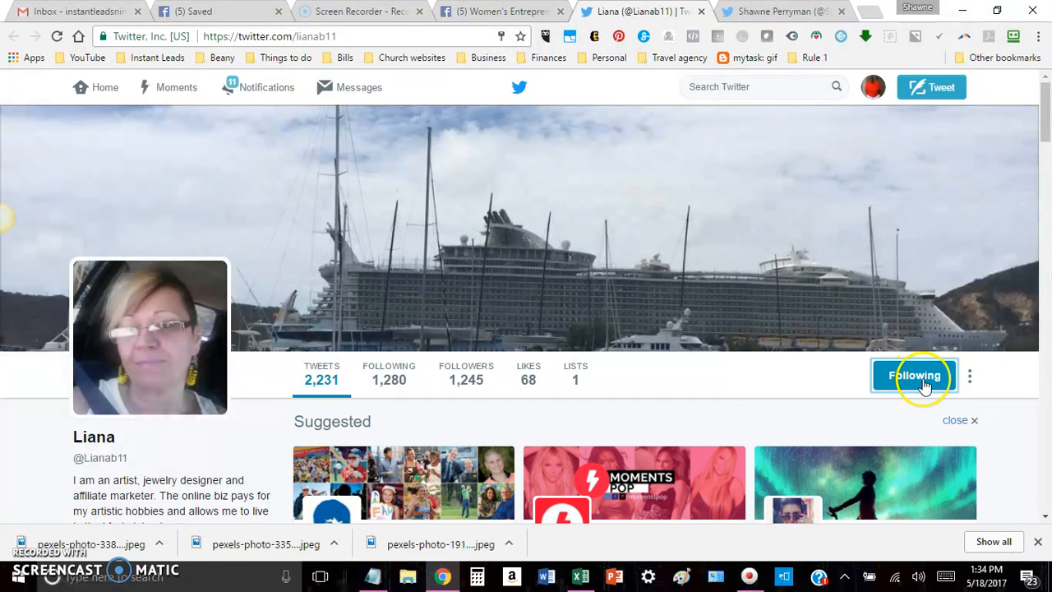
mouse_move(970, 376)
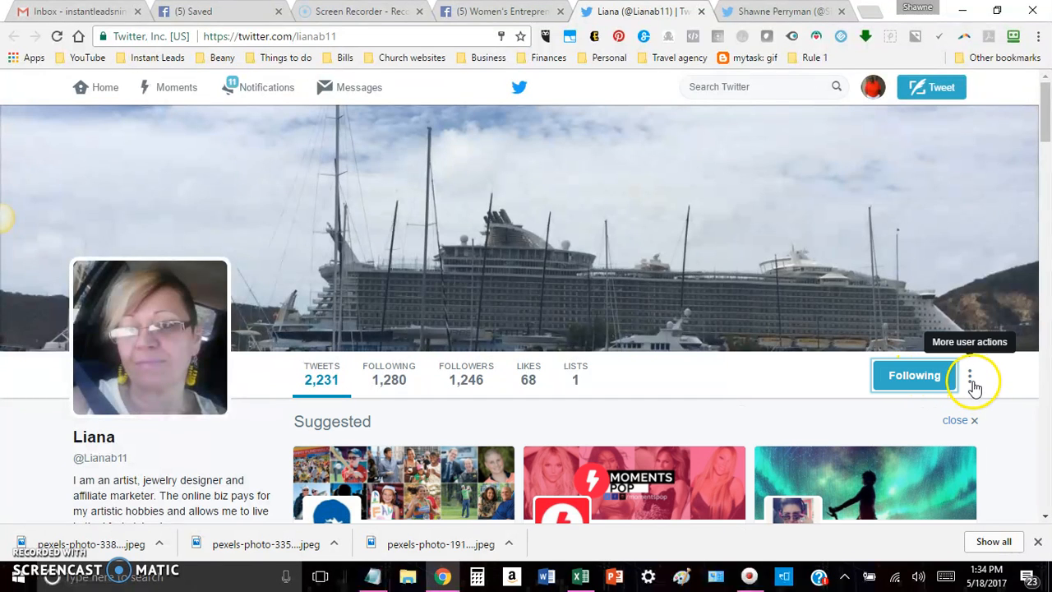
Open 'Add or remove from lists…' for Liana from the More user actions menu.
click(969, 375)
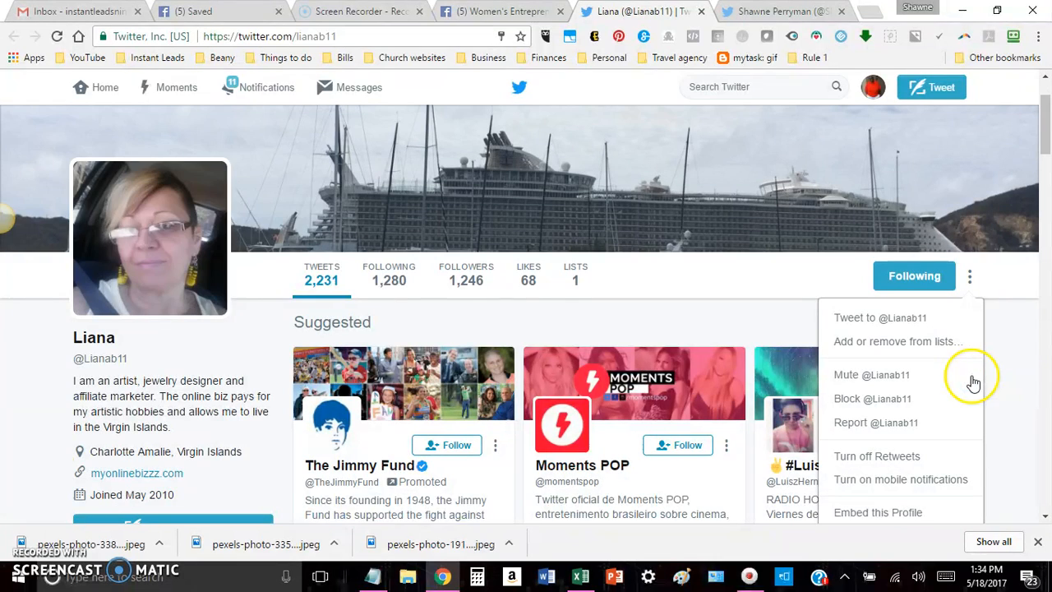
mouse_move(871, 374)
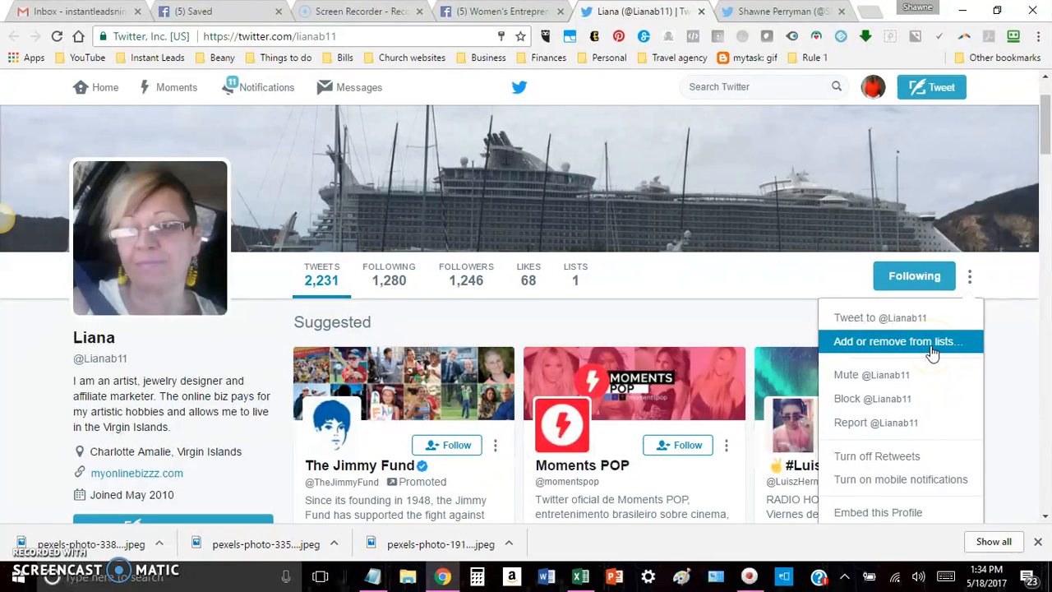
mouse_move(912, 343)
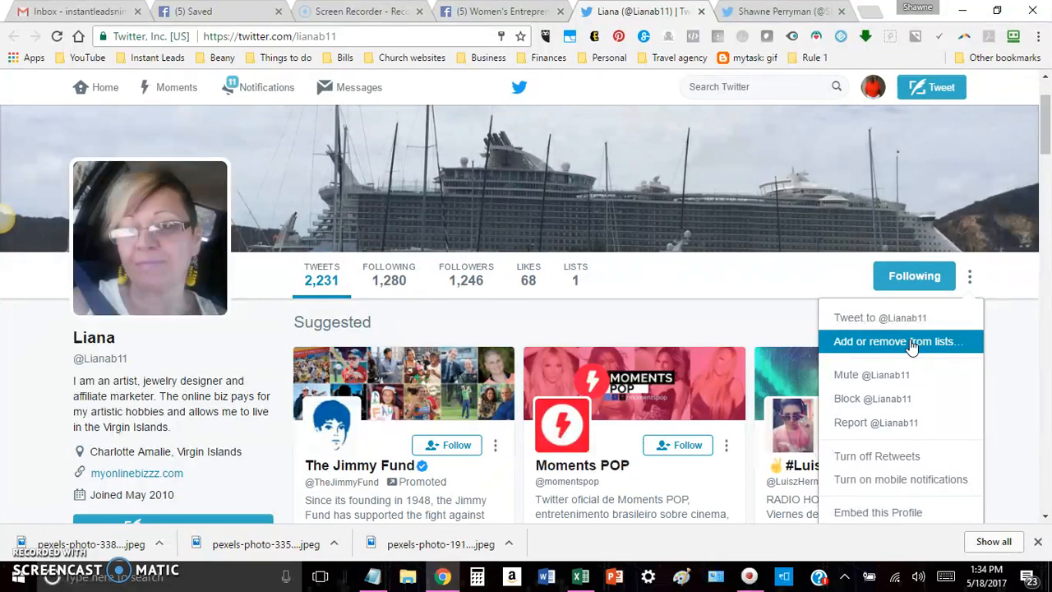
click(898, 341)
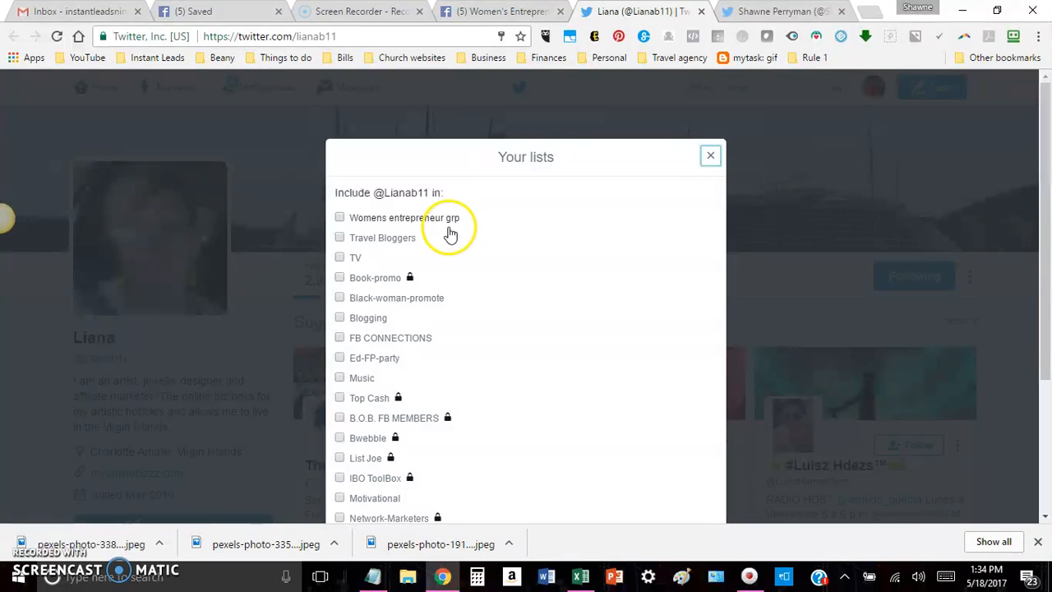
mouse_move(403, 255)
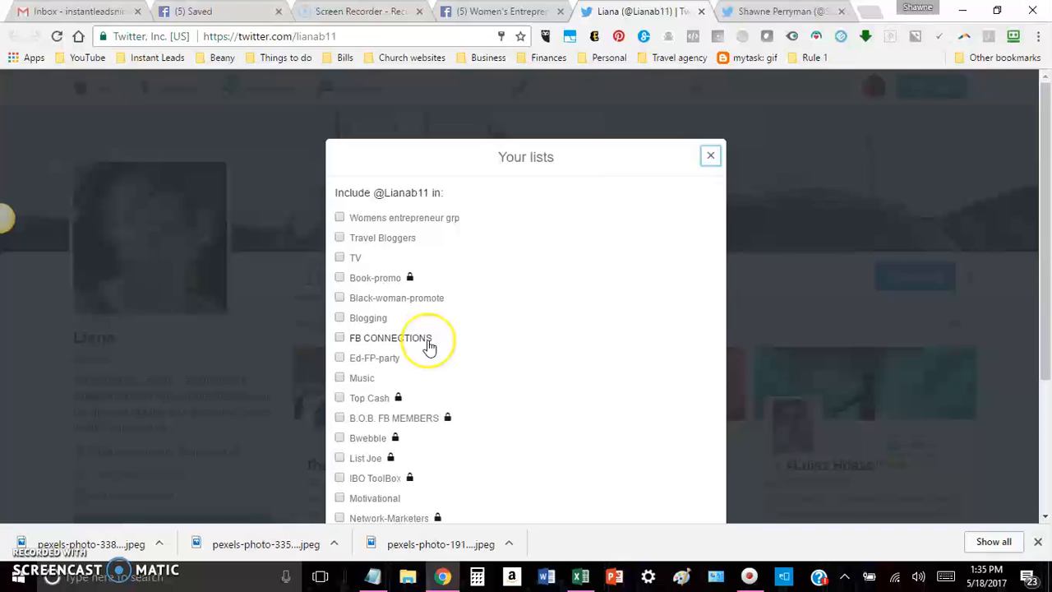
mouse_move(498, 386)
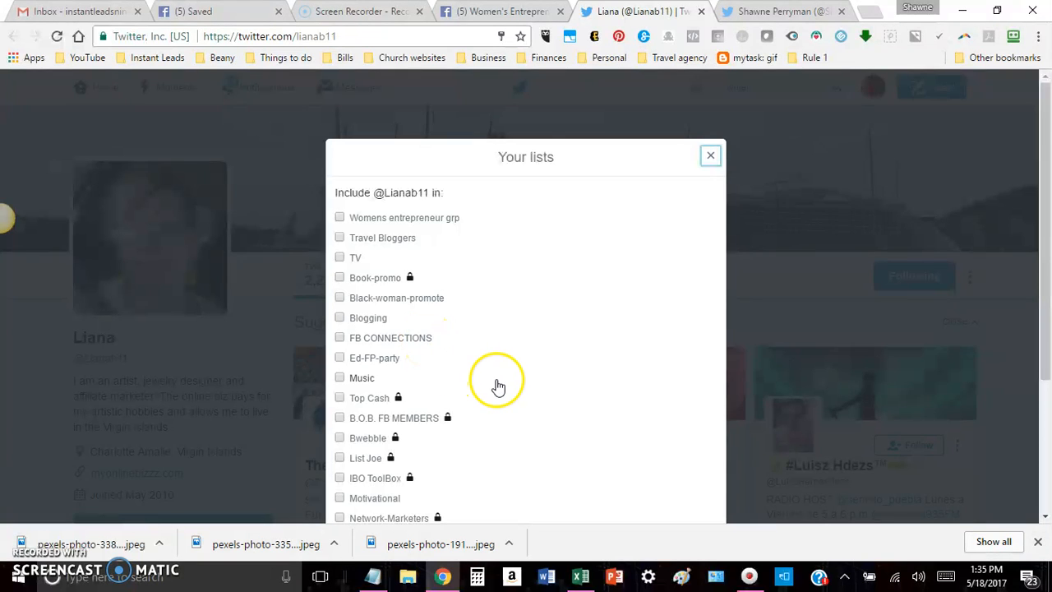
scroll(down, 3)
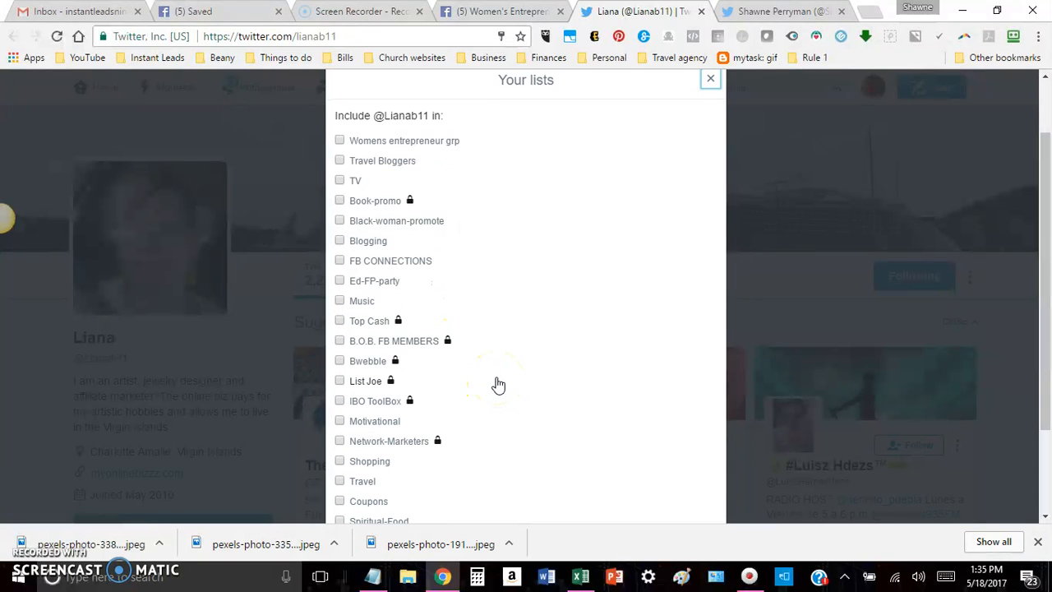
scroll(down, 3)
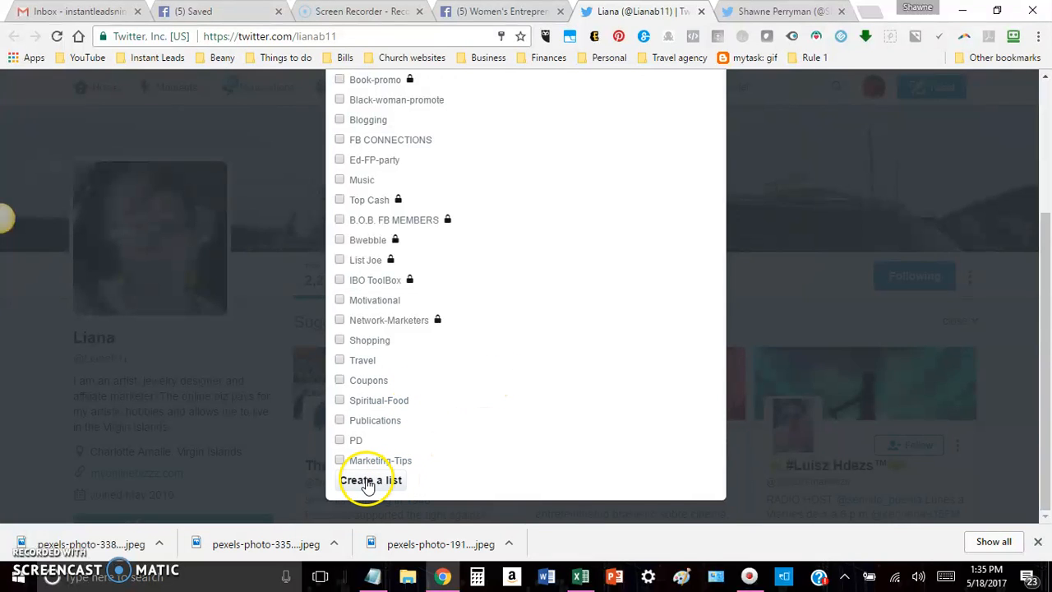
Make a new list named 'Test', kept Public, and save it.
click(370, 479)
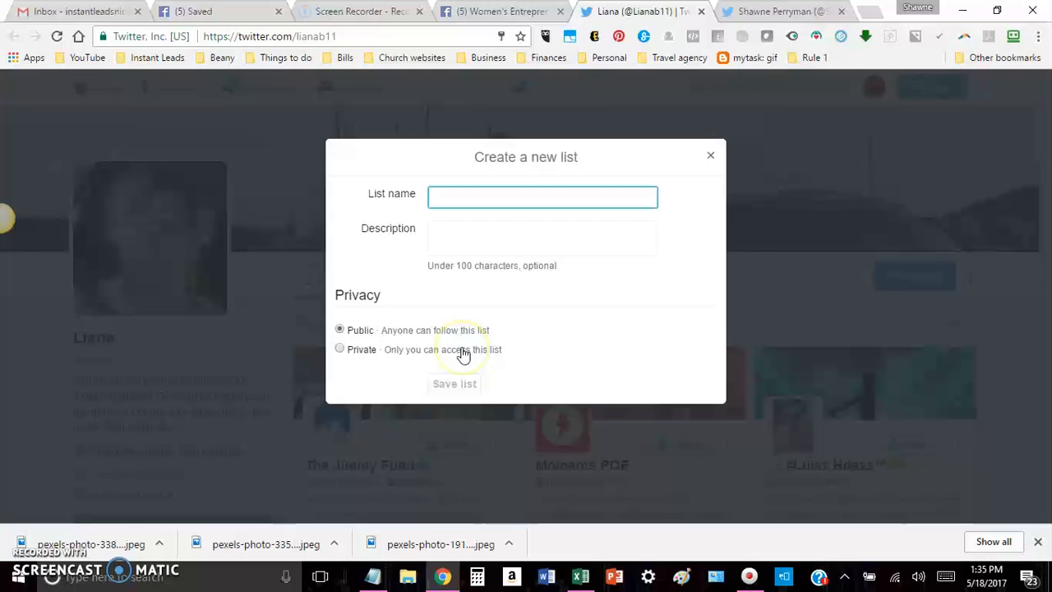
text(Tes)
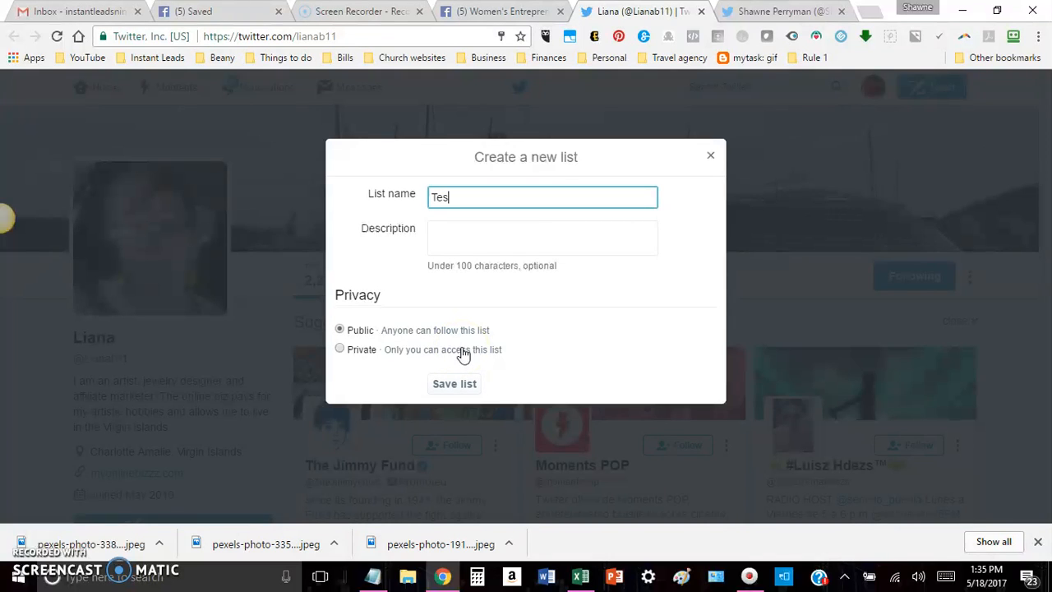
click(542, 238)
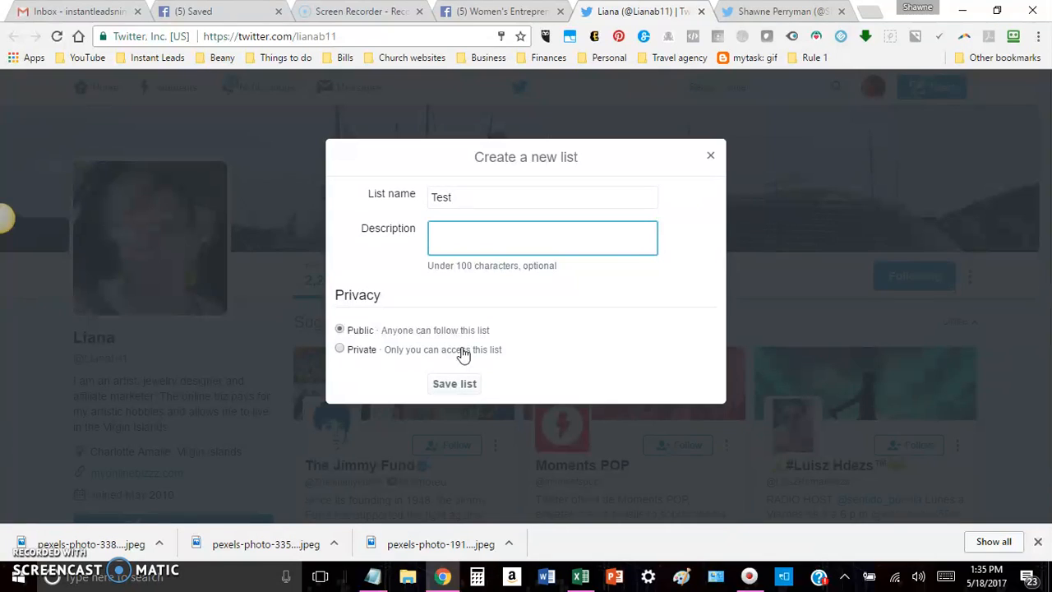
mouse_move(488, 361)
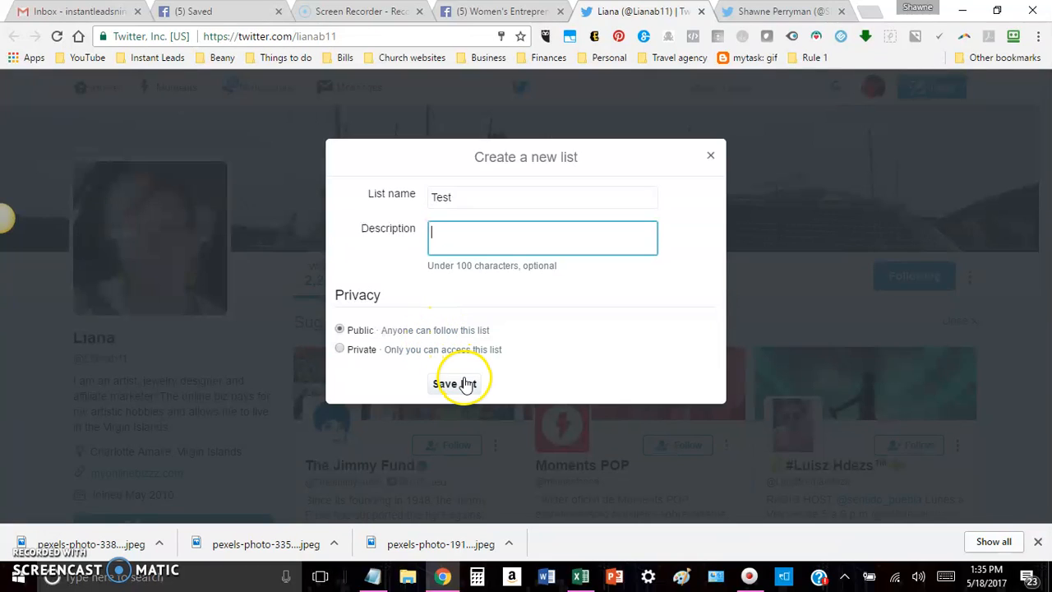
click(454, 384)
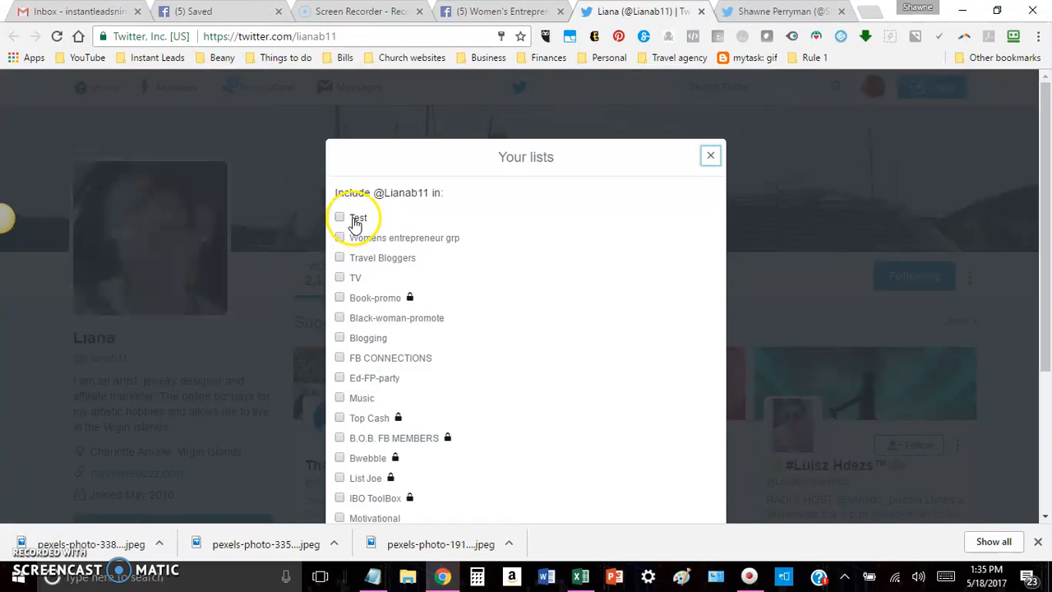
mouse_move(344, 242)
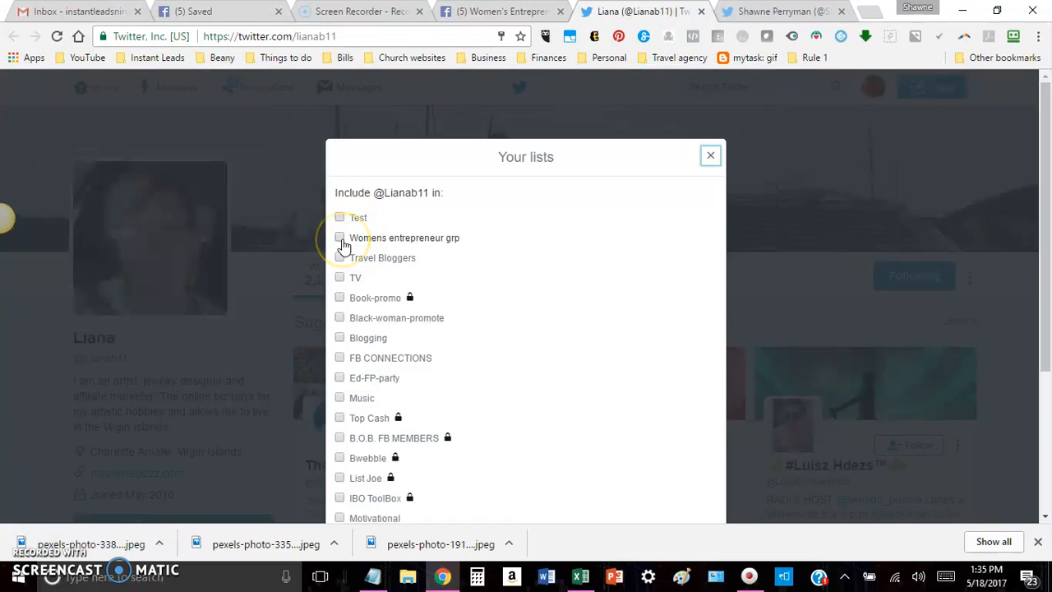
Tick Womens entrepreneur grp for Liana and close the lists dialog.
click(340, 238)
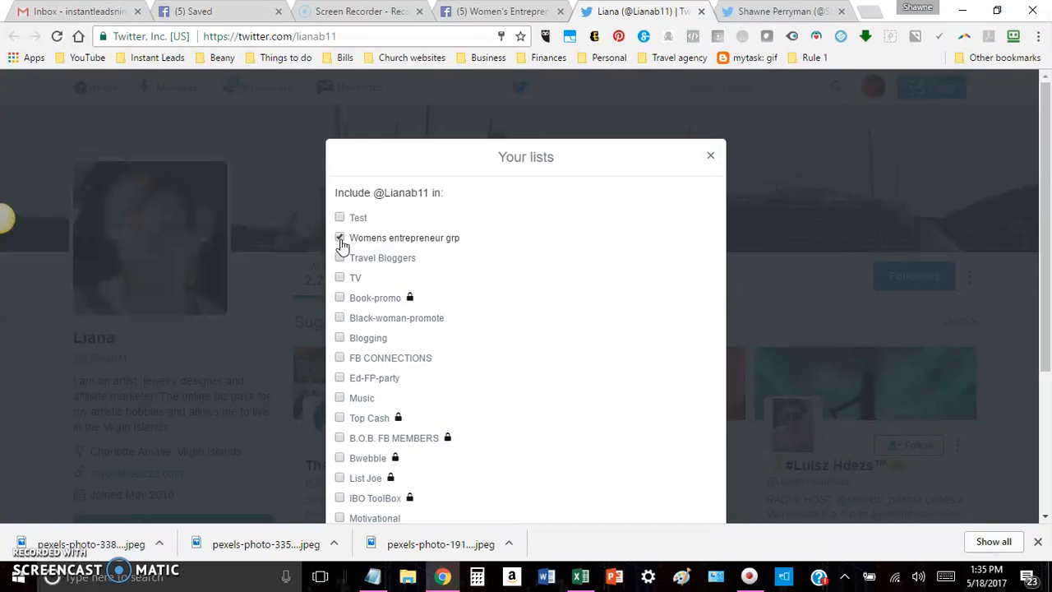
click(340, 238)
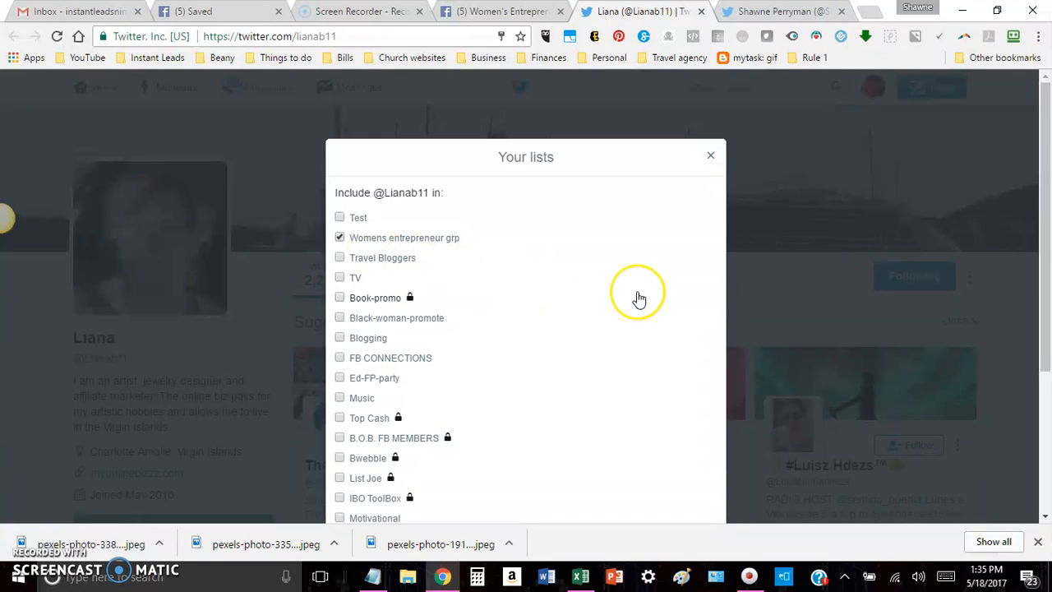
mouse_move(693, 179)
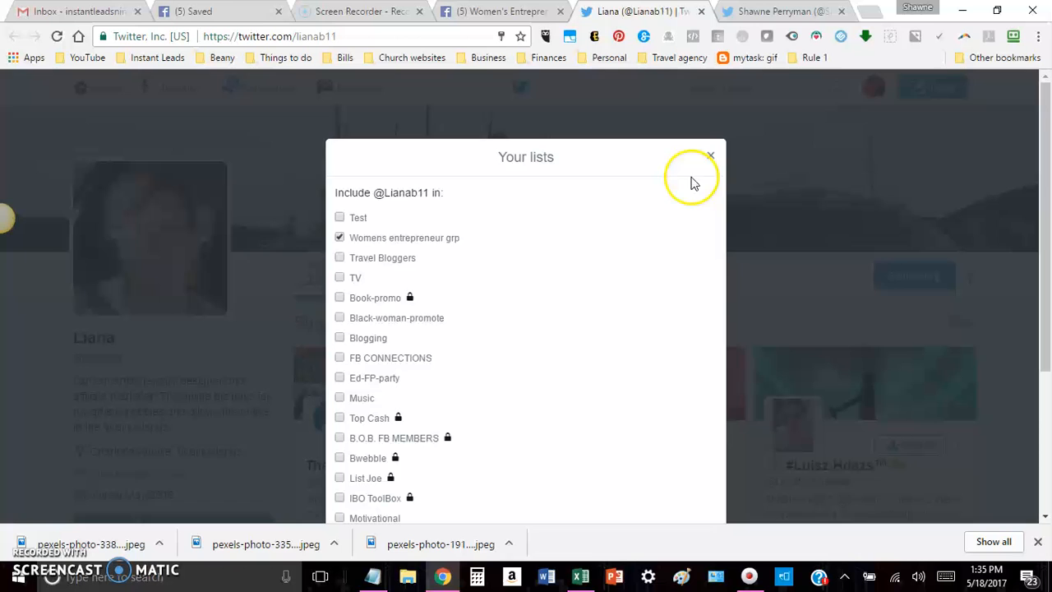
click(711, 156)
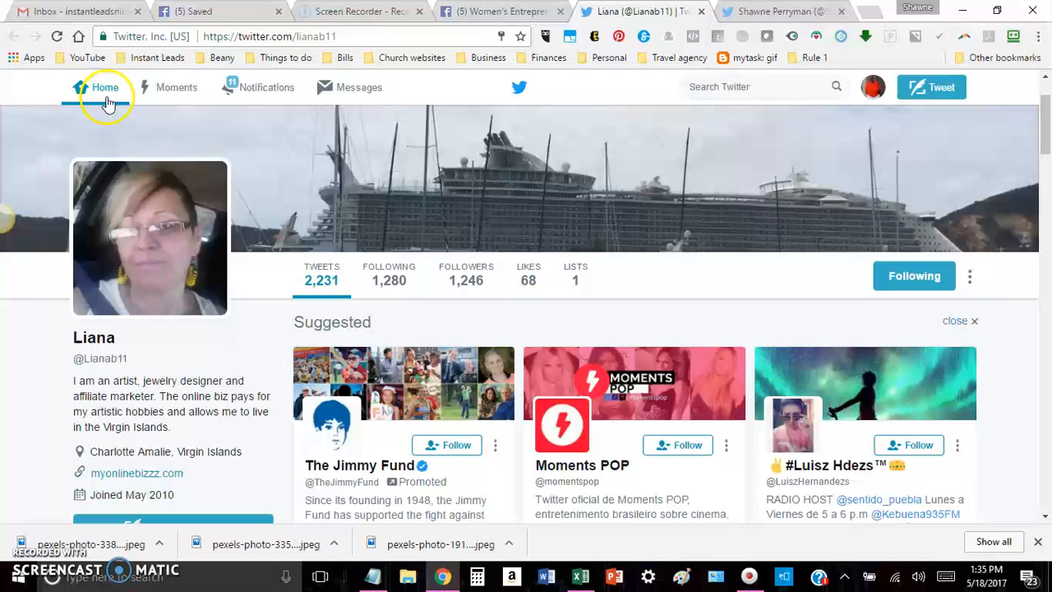
Go to your Lists page showing Womens entrepreneur grp (63 members) and Test (0).
click(872, 87)
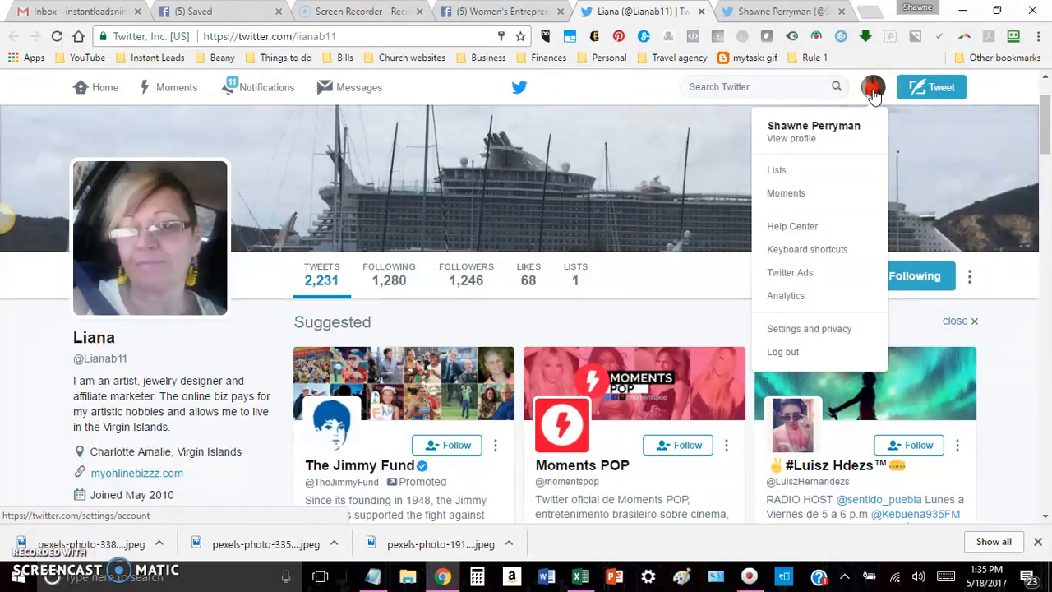
mouse_move(839, 131)
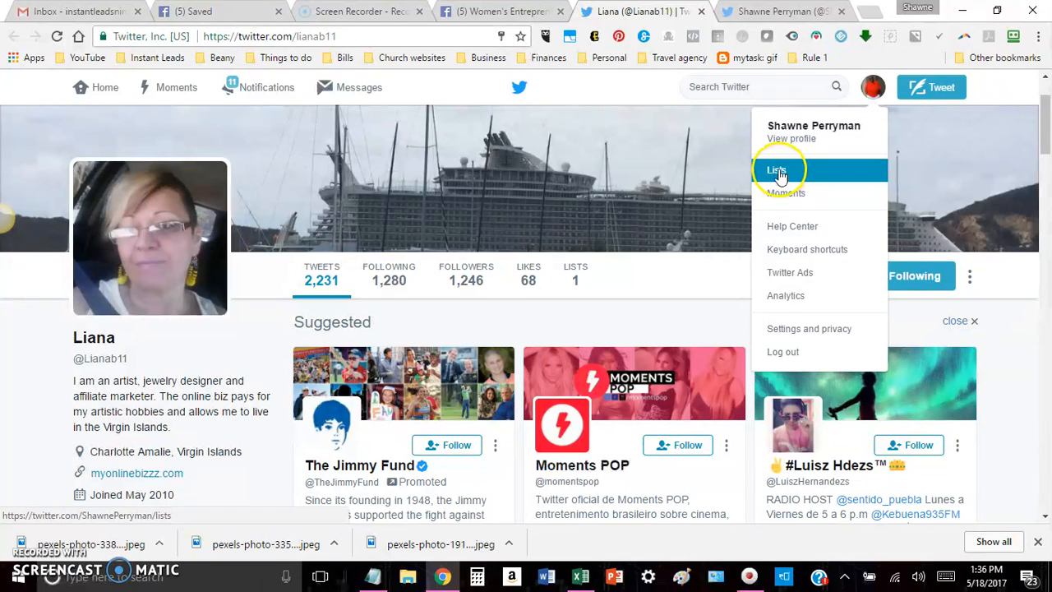
click(776, 170)
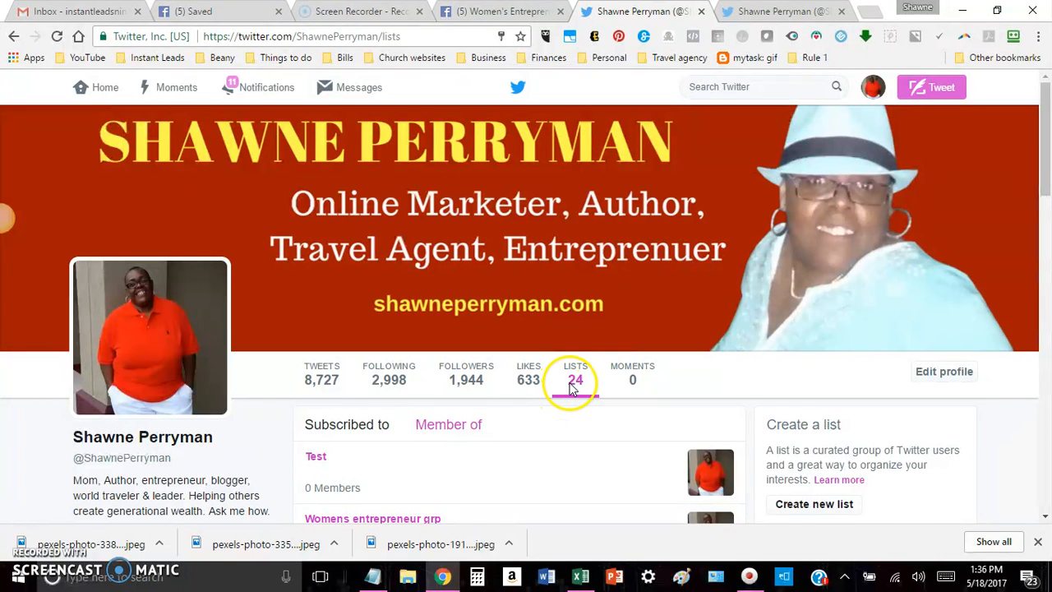
scroll(down, 3)
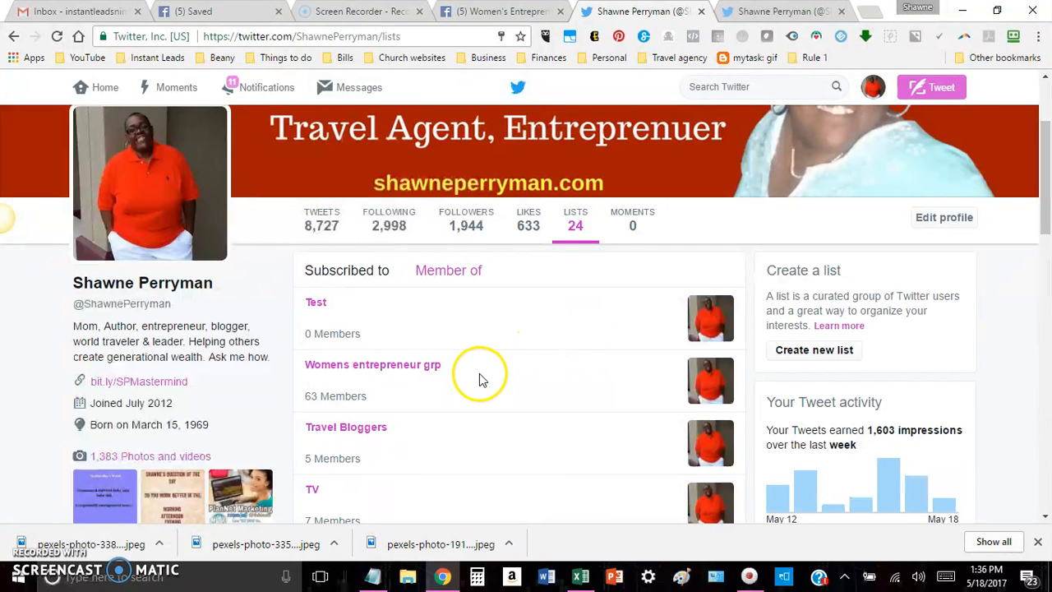
scroll(down, 3)
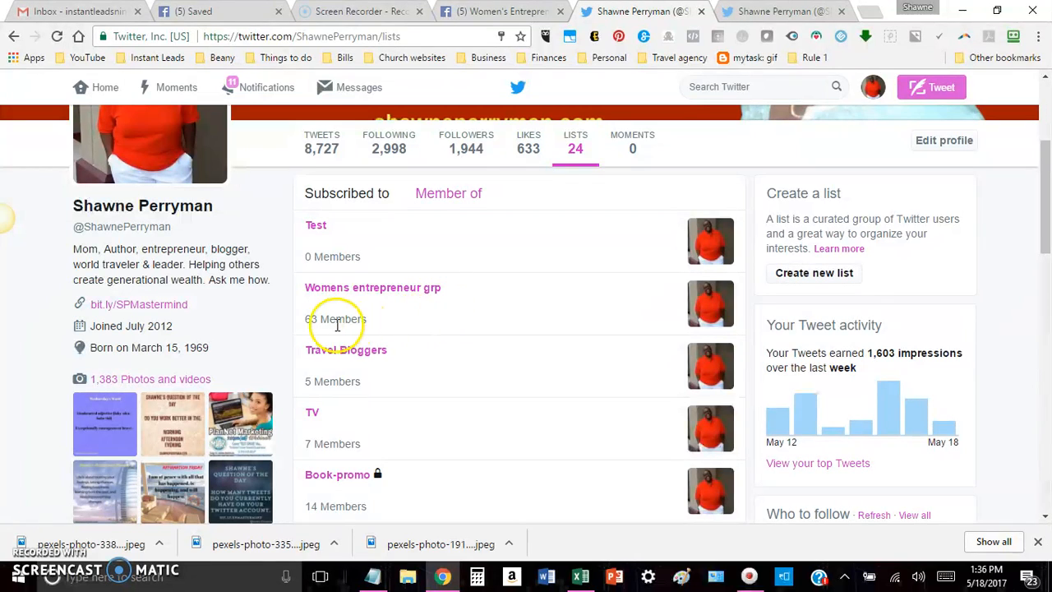
mouse_move(378, 298)
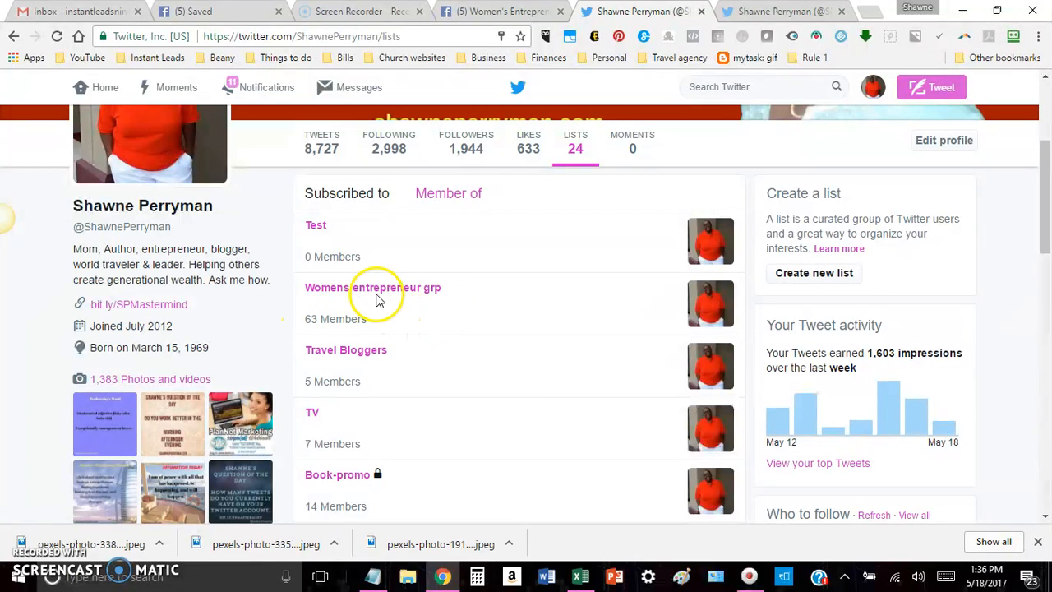
Open the Womens entrepreneur grp list and scroll through its Tweets feed.
click(372, 287)
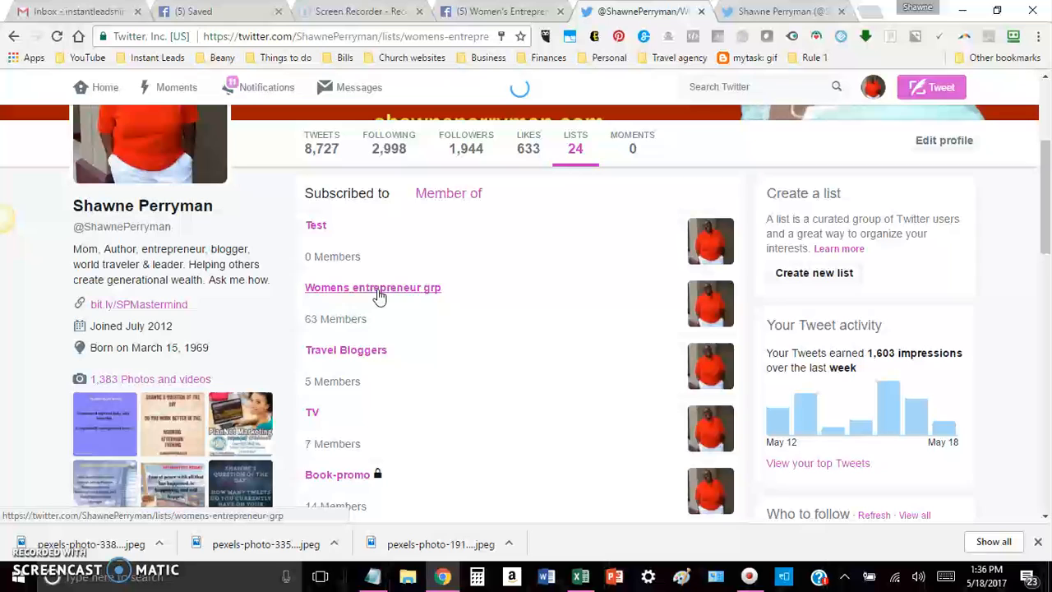
click(372, 288)
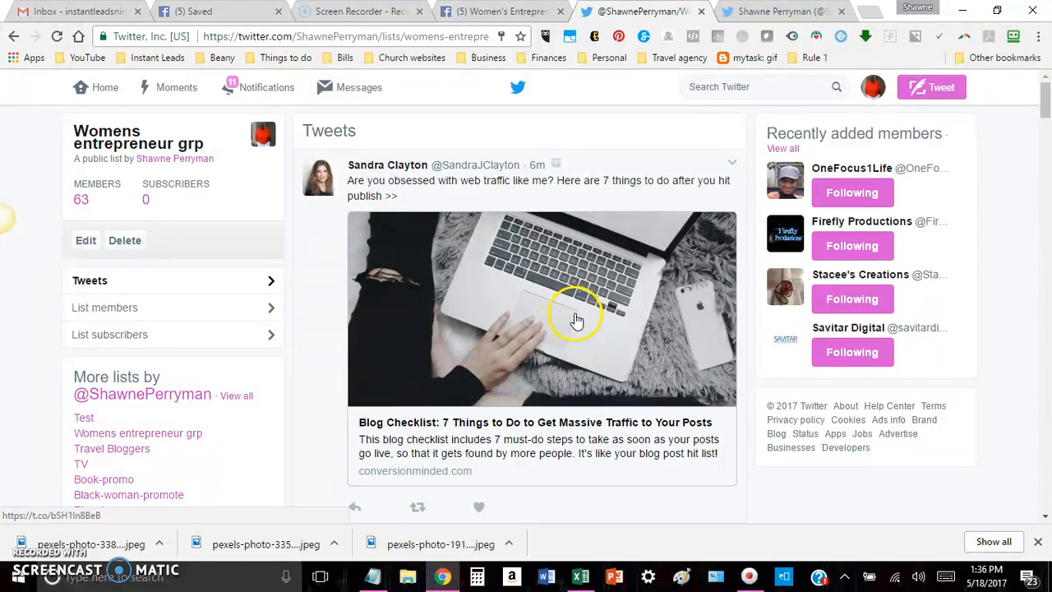
scroll(down, 3)
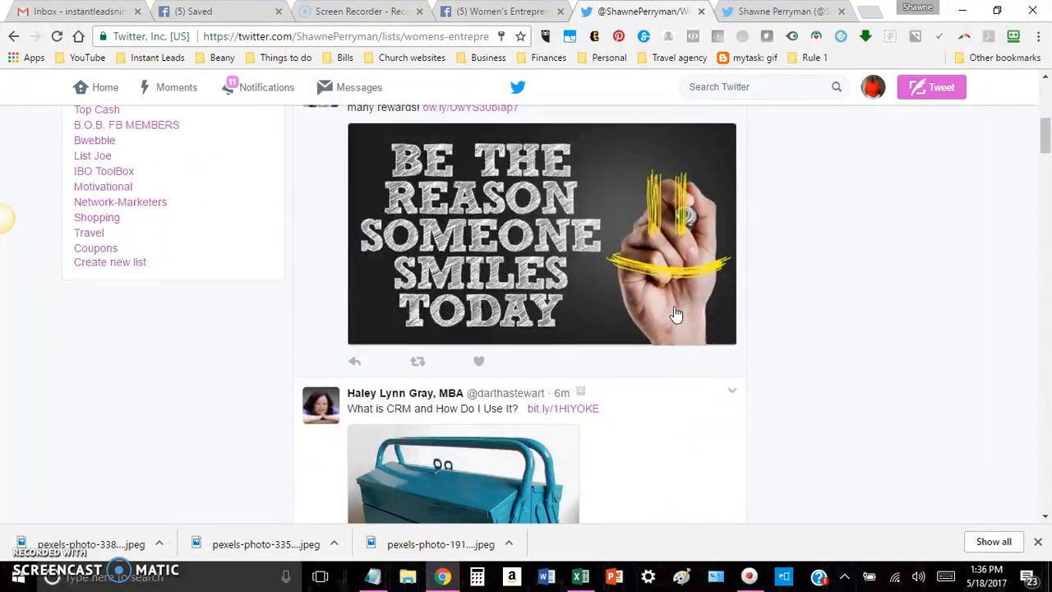
scroll(down, 3)
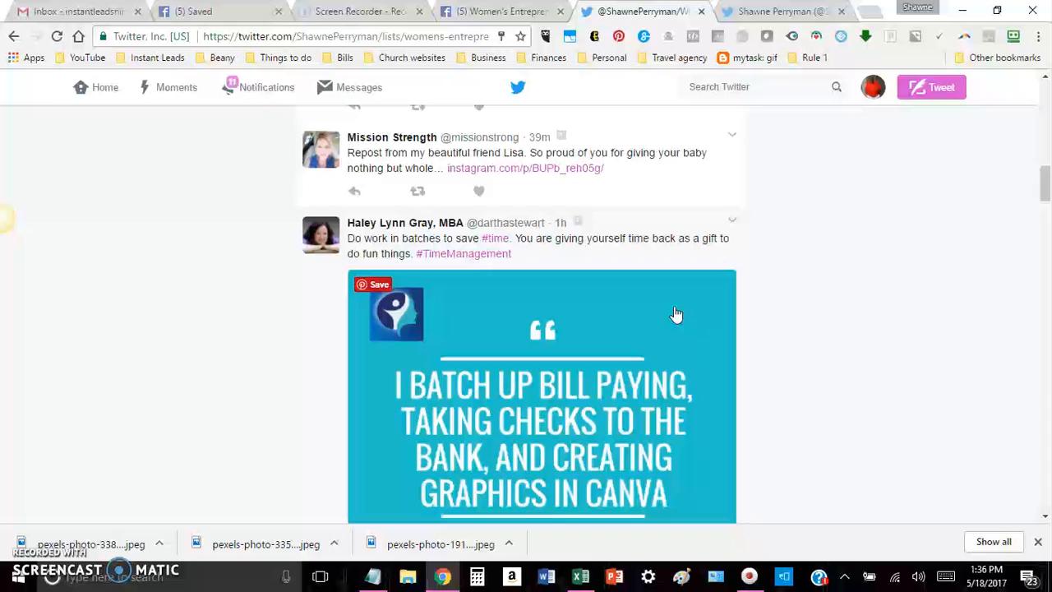
scroll(down, 3)
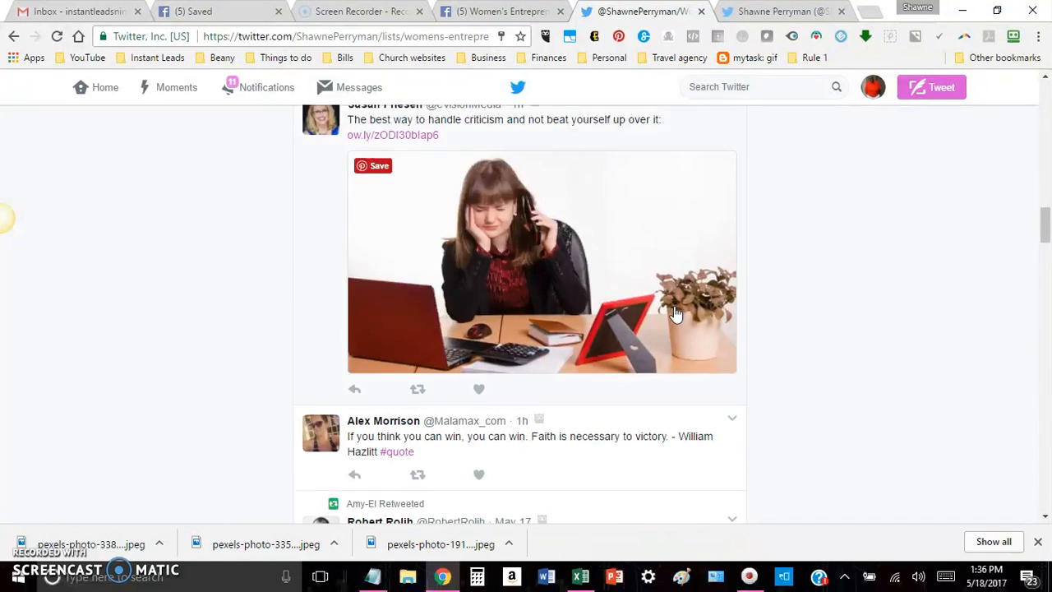
scroll(down, 3)
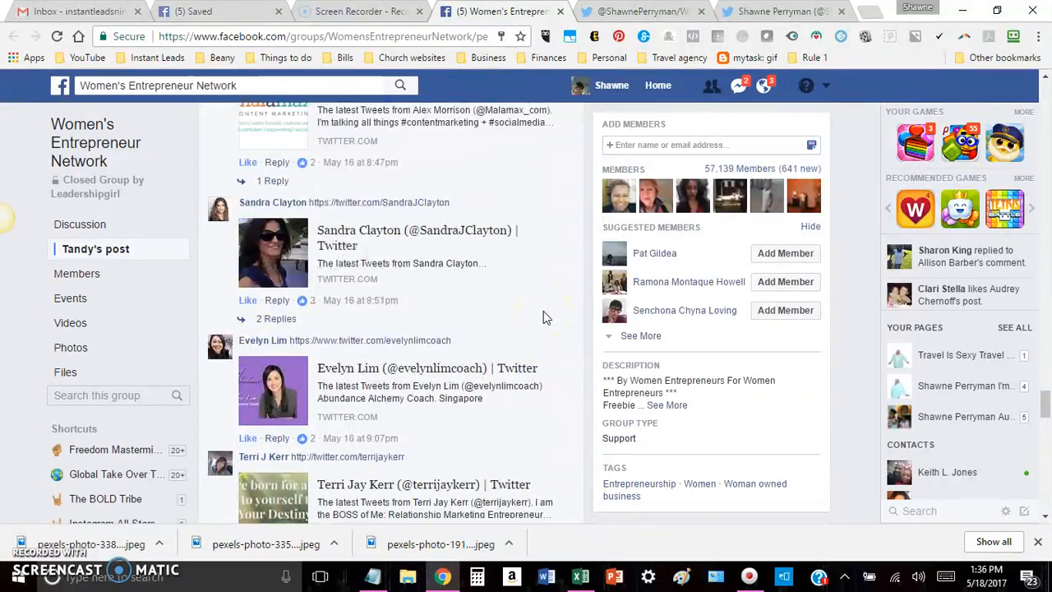
Browse the Facebook post's comments to the top, where 'View previous comments' (50 of 130) appears.
scroll(down, 3)
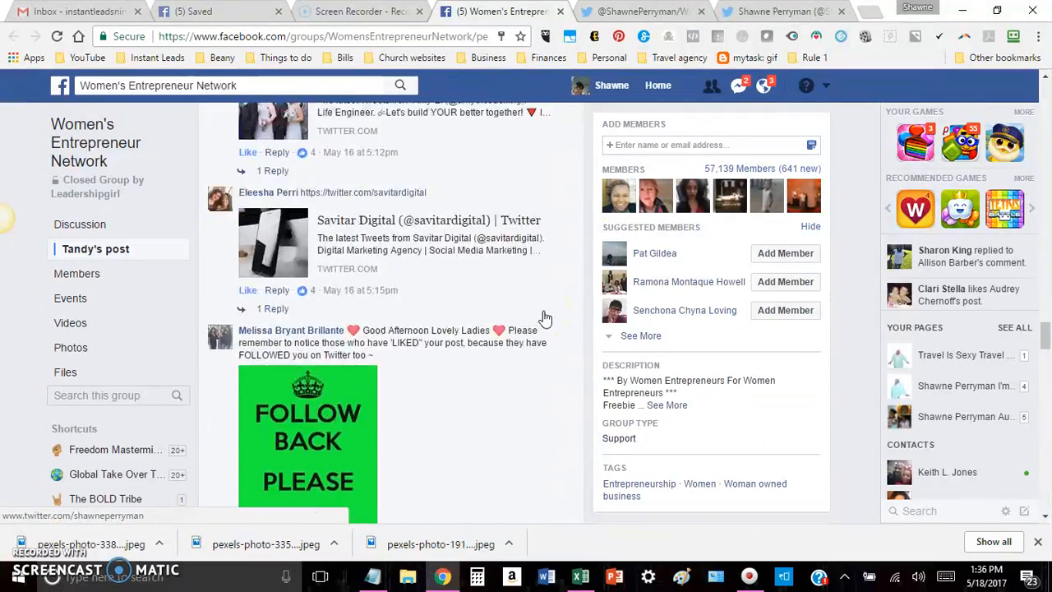
scroll(down, 3)
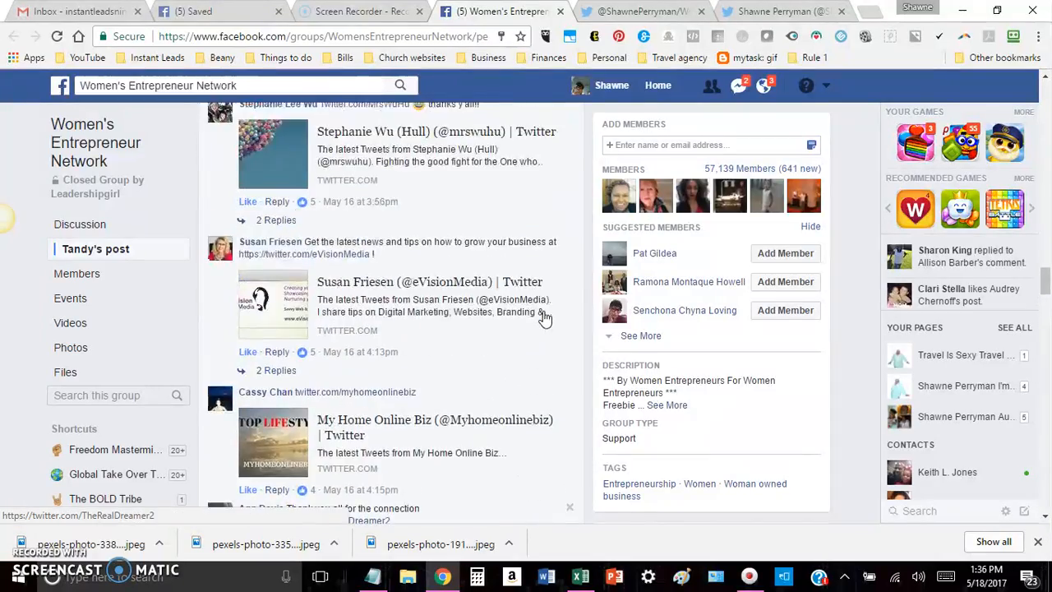
scroll(down, 3)
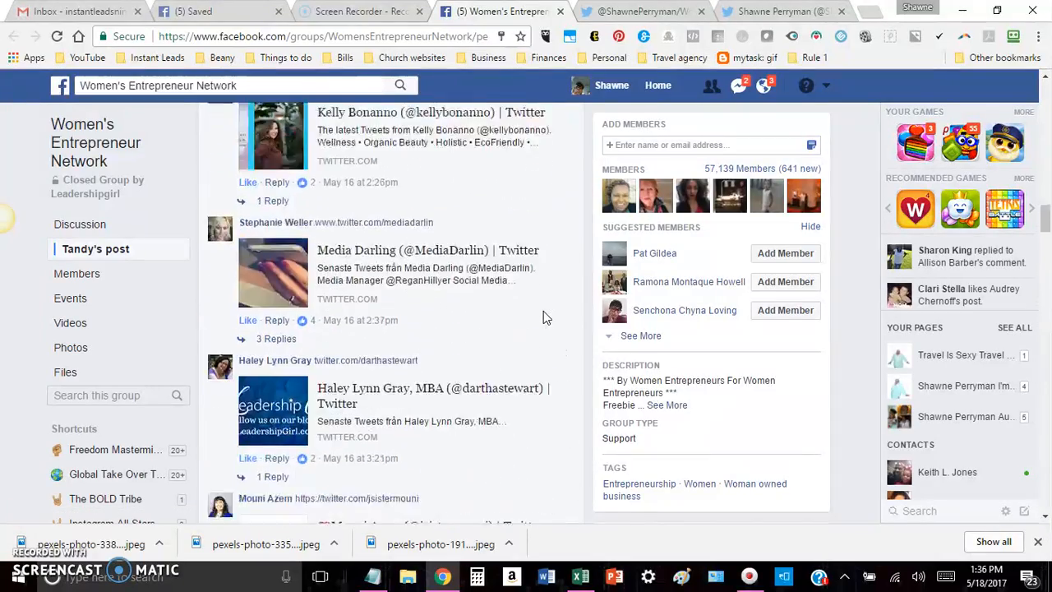
scroll(down, 3)
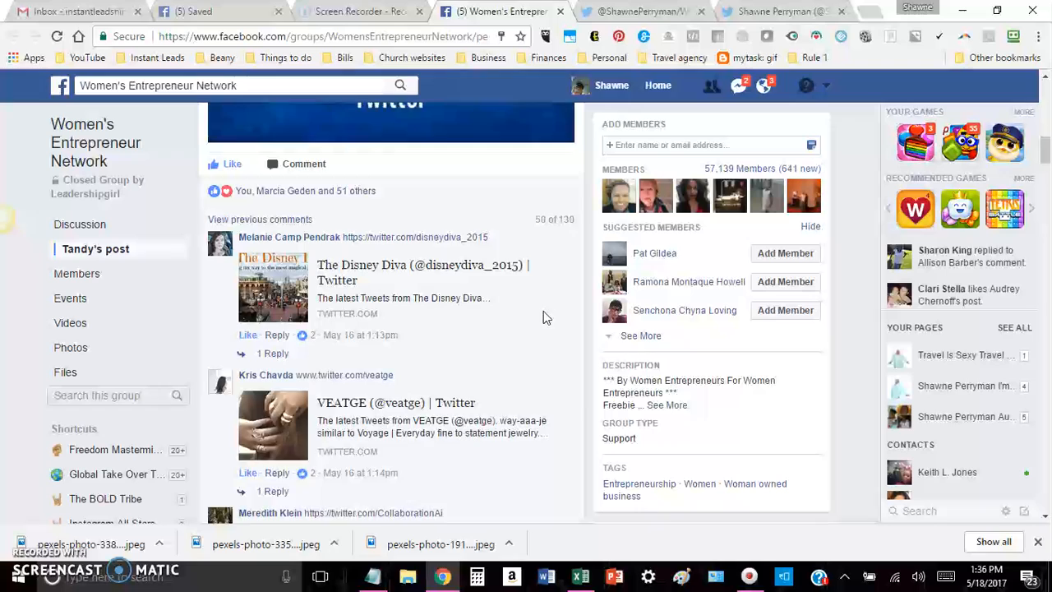
scroll(down, 3)
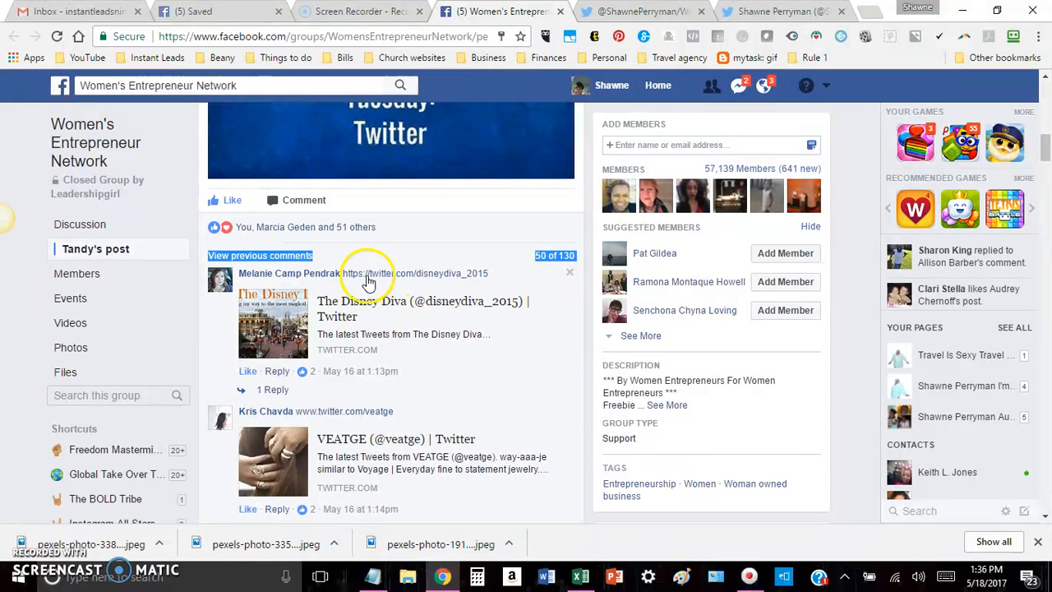
mouse_move(361, 411)
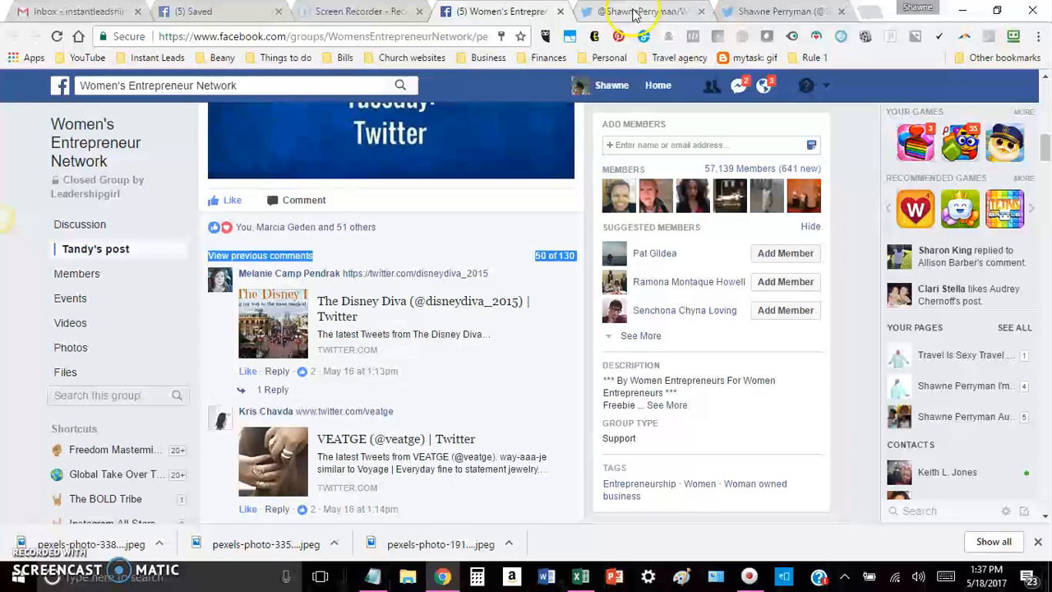
Switch back to the Womens entrepreneur grp Twitter list and scroll its tweets.
click(632, 11)
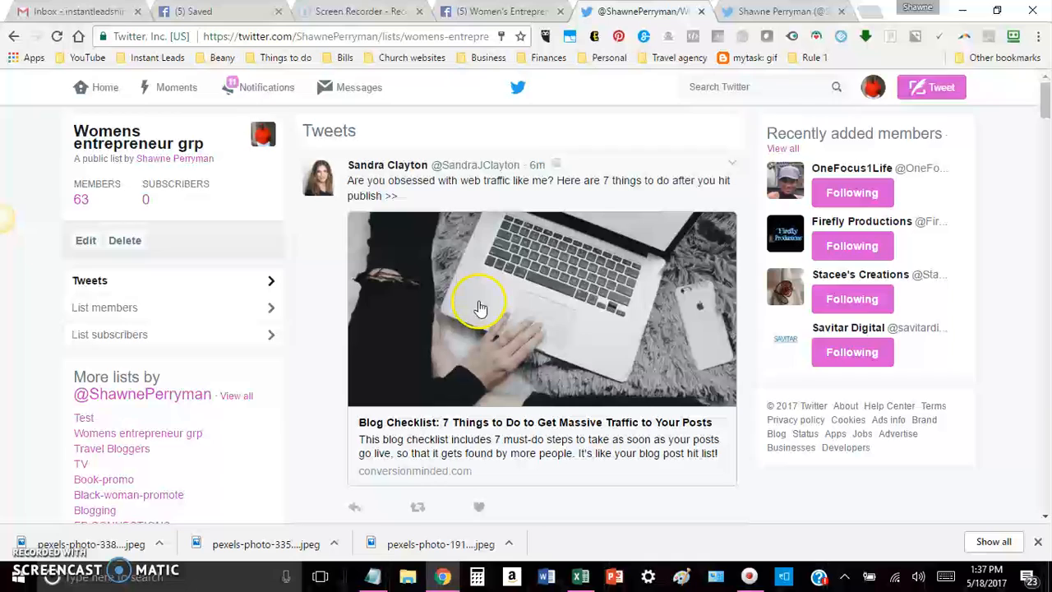
scroll(down, 3)
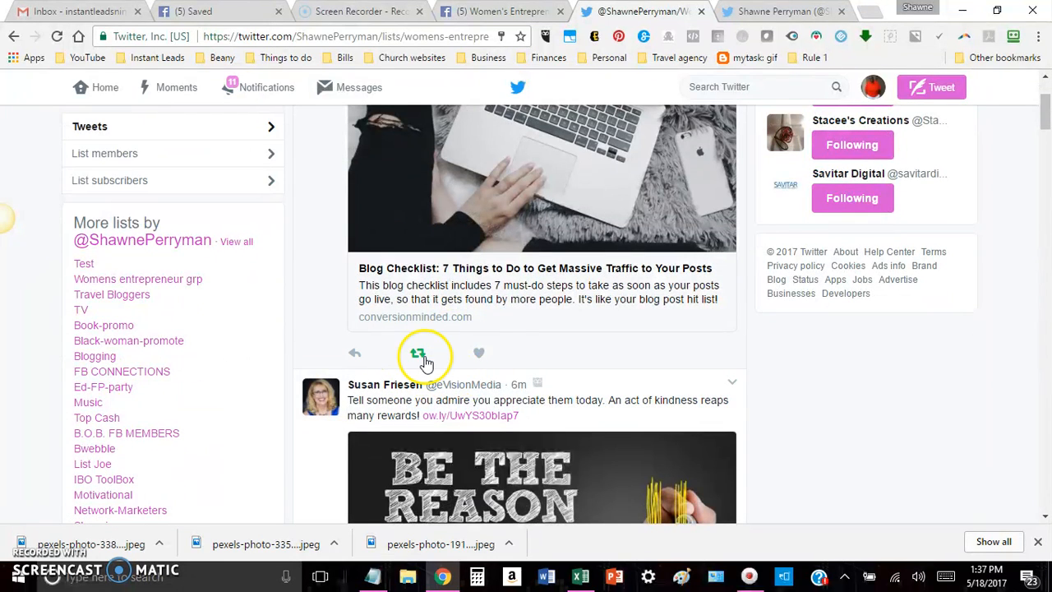
mouse_move(509, 369)
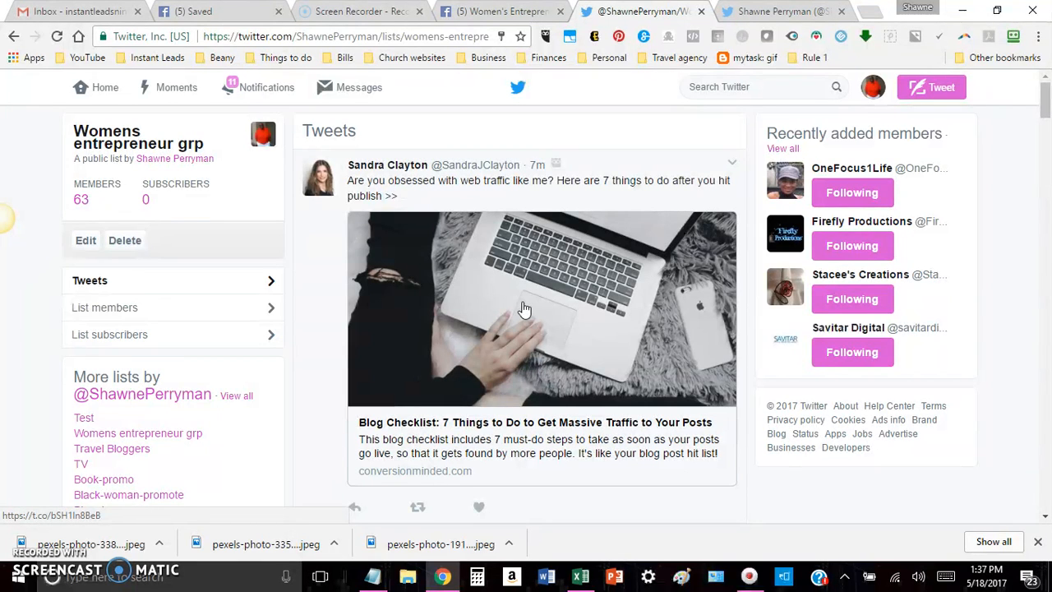
Return to the Women's Entrepreneur Network post and close its 53-reaction list.
click(501, 11)
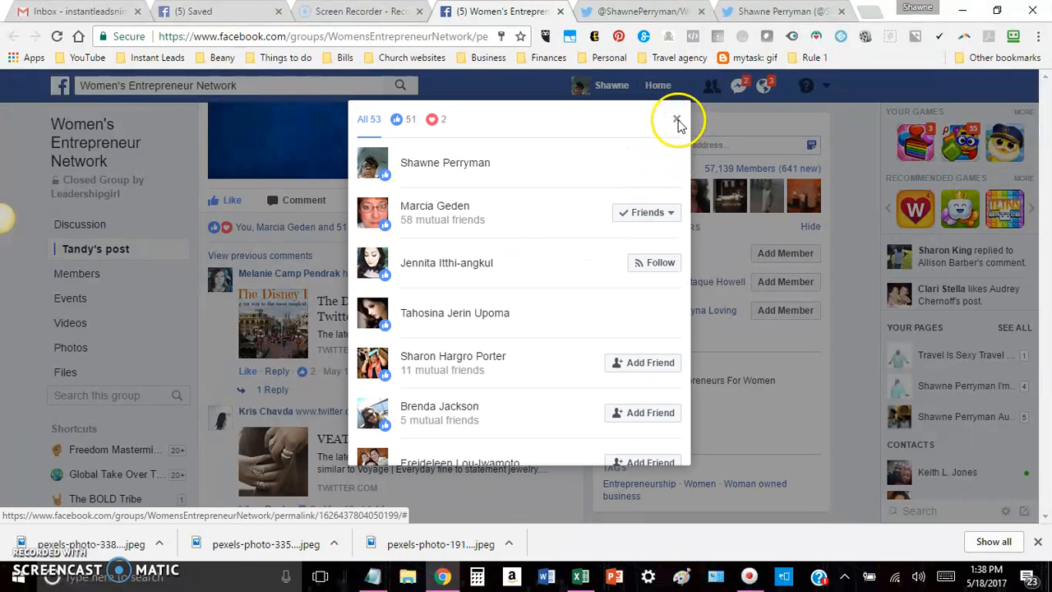
click(676, 119)
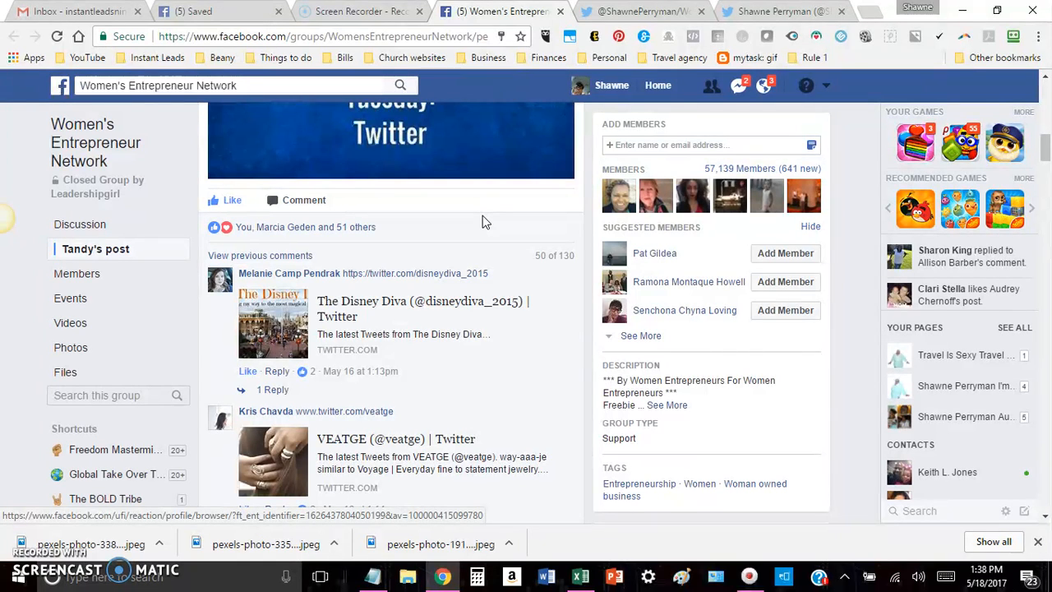
mouse_move(536, 261)
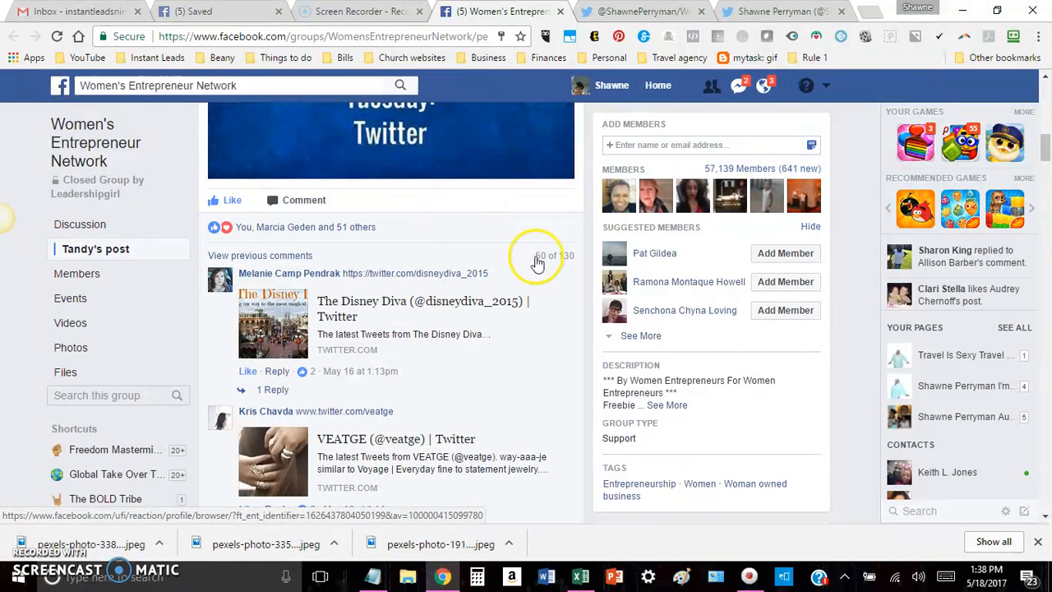